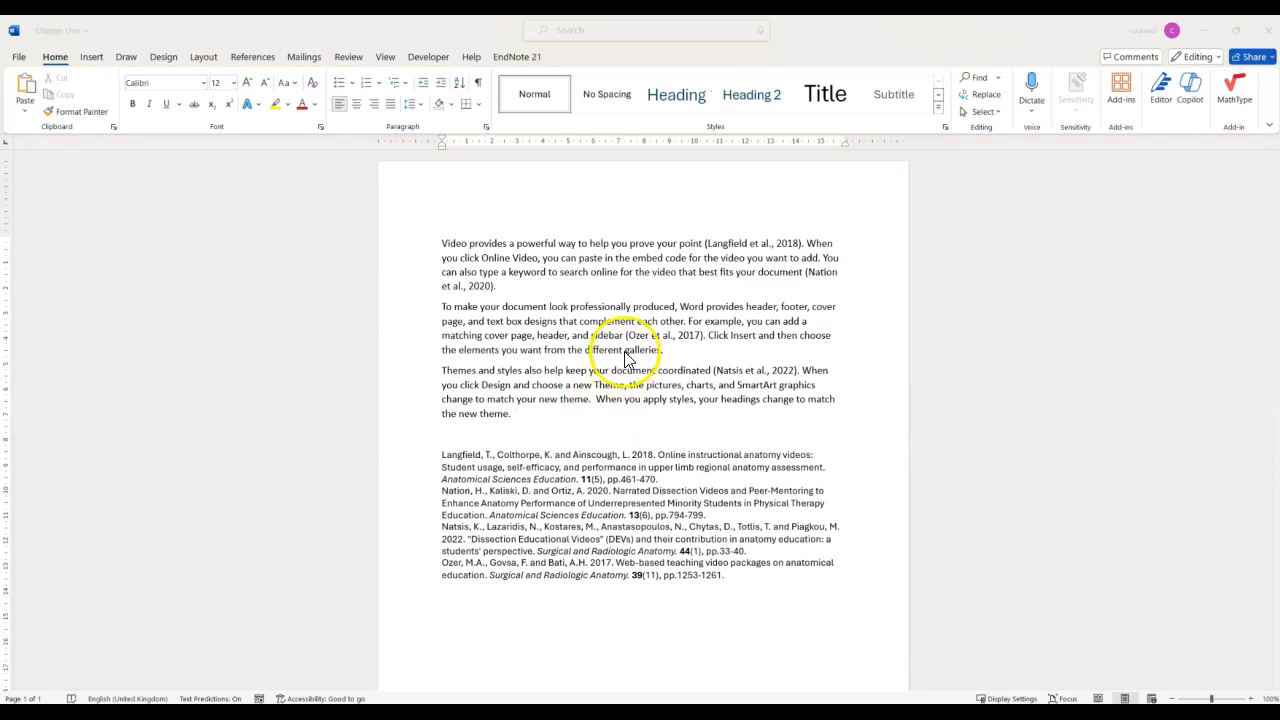
# Step: Open the Categorize References options on the EndNote 21 tab
pyautogui.click(516, 56)
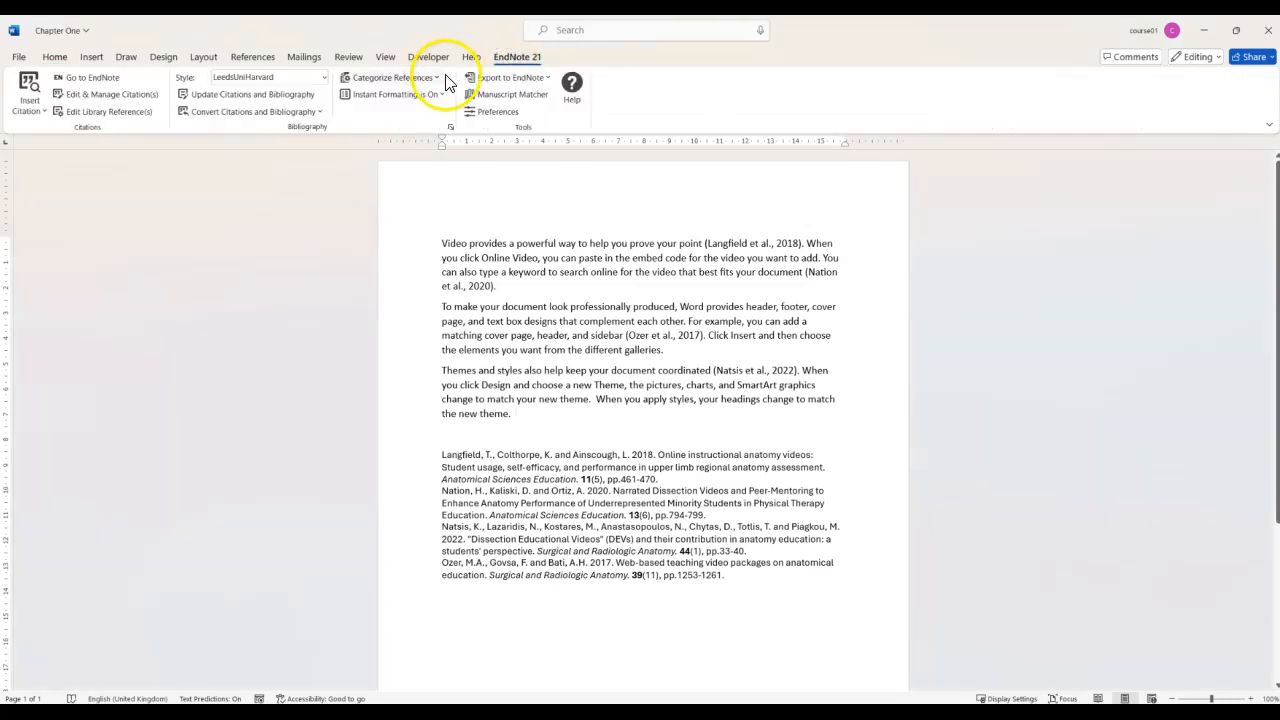
pyautogui.click(412, 78)
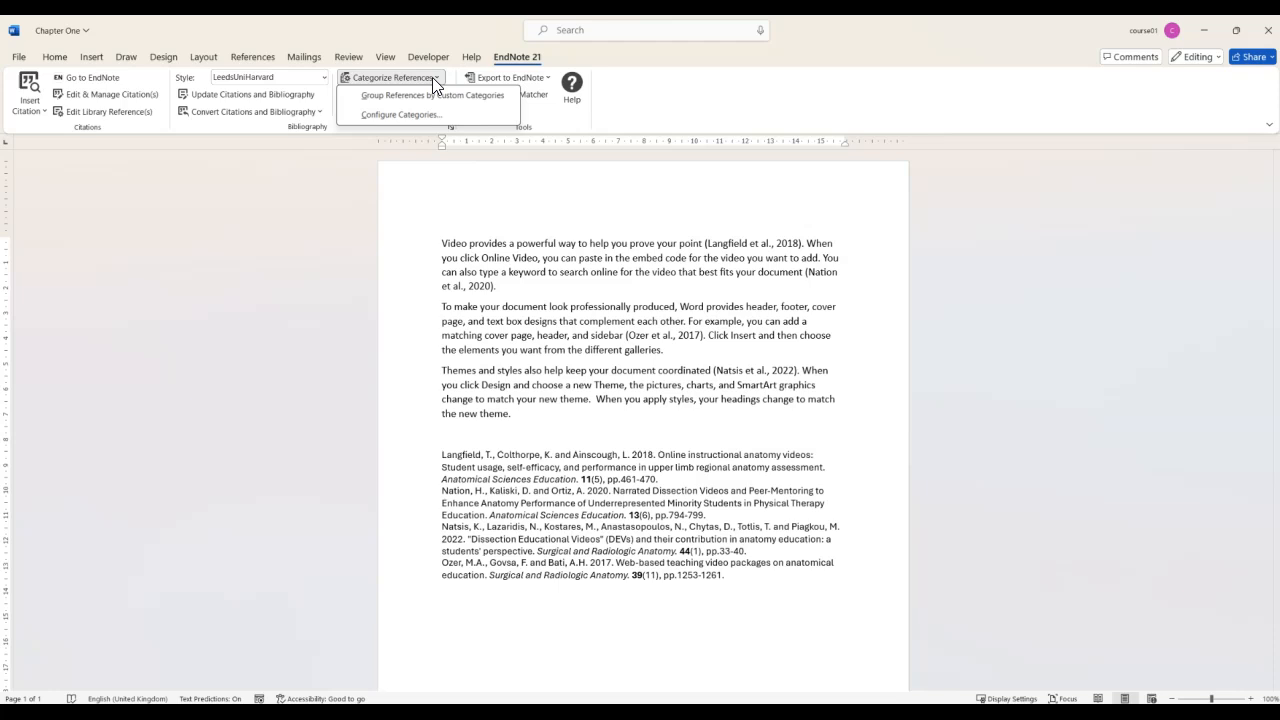
# Step: Create Primary and Secondary Sources categories, filing Langfield and Nation 2020 under Primary Sources
pyautogui.click(400, 114)
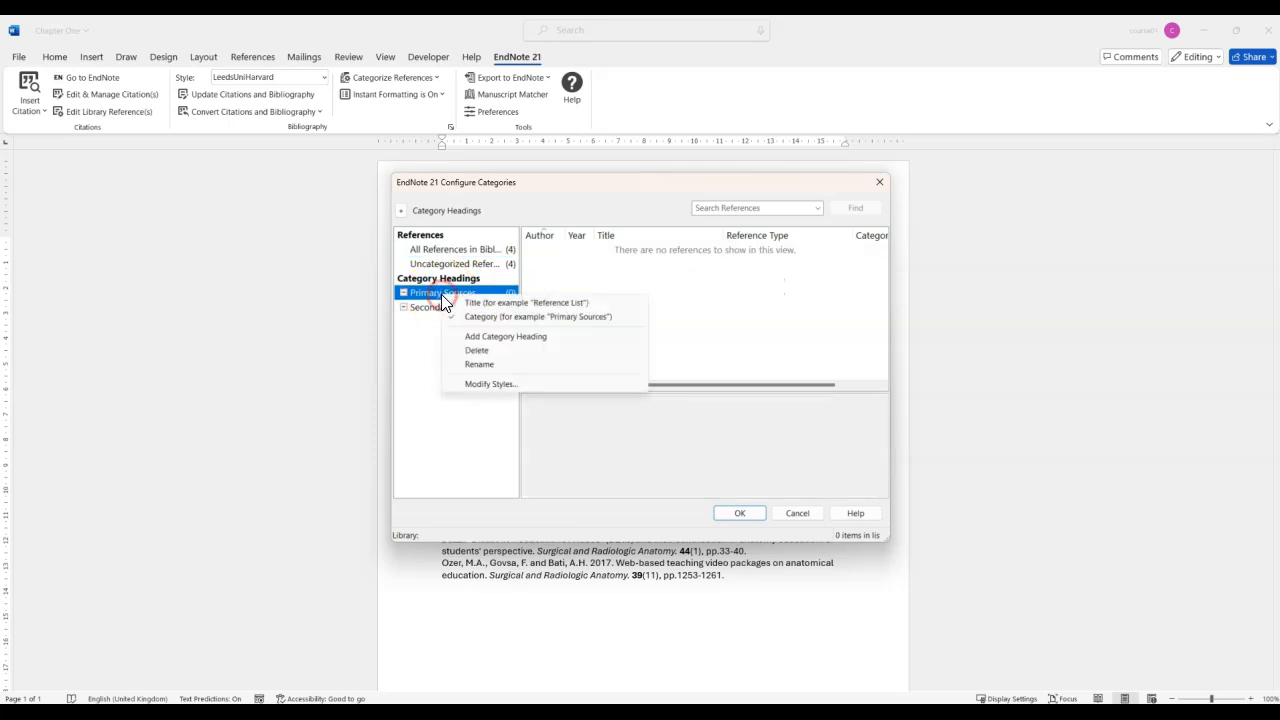
pyautogui.moveTo(502, 373)
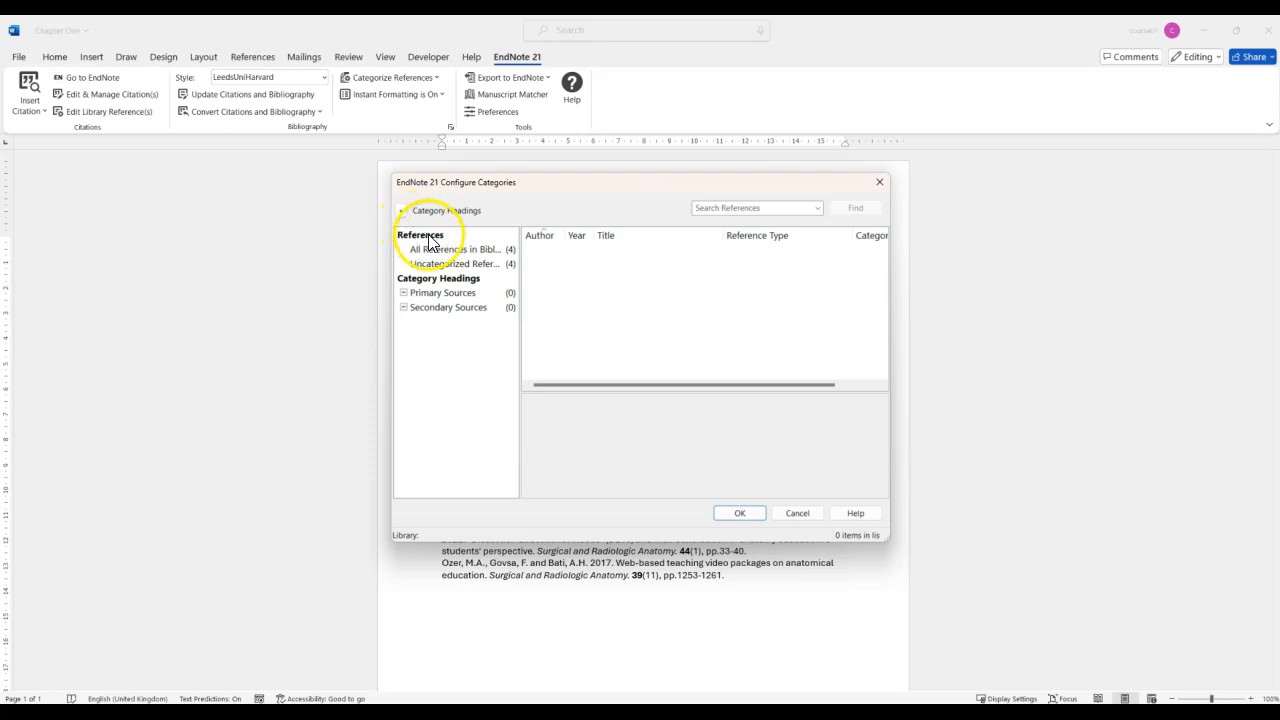
pyautogui.click(455, 249)
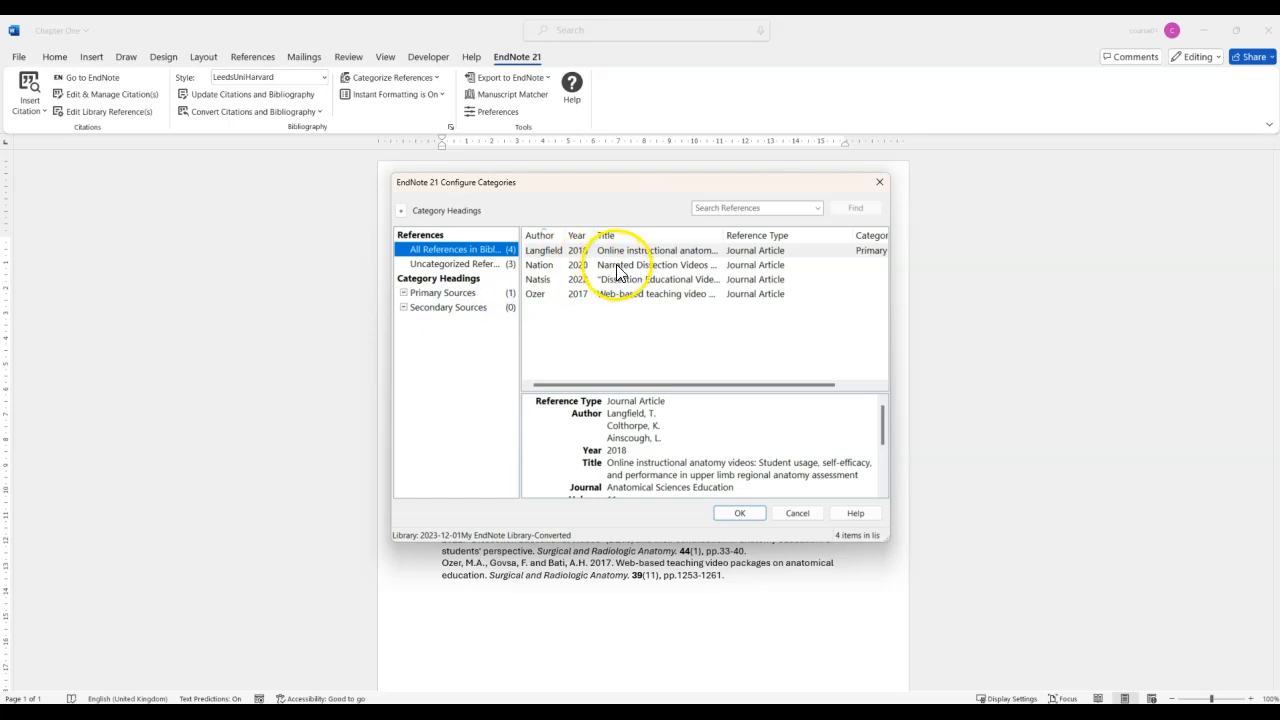
pyautogui.click(625, 264)
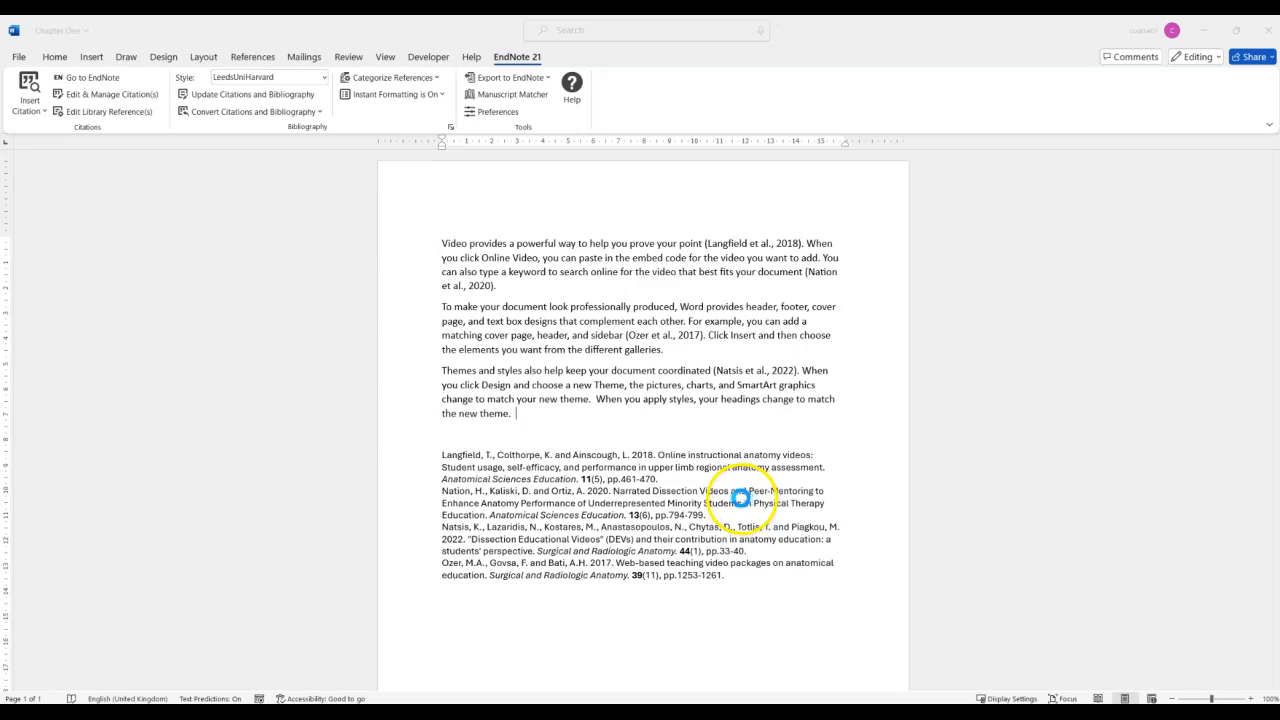
# Step: Update the bibliography and review its Primary, Secondary and Uncategorized References headings
pyautogui.click(247, 94)
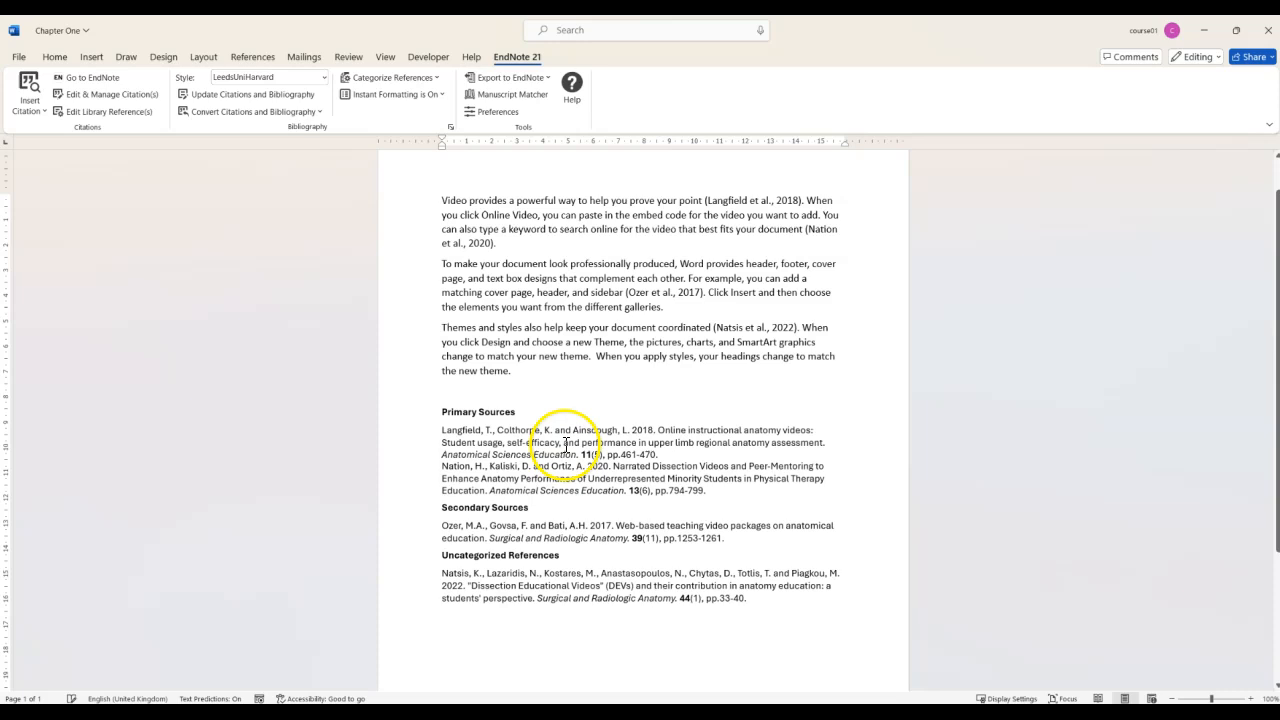
pyautogui.scroll(-3)
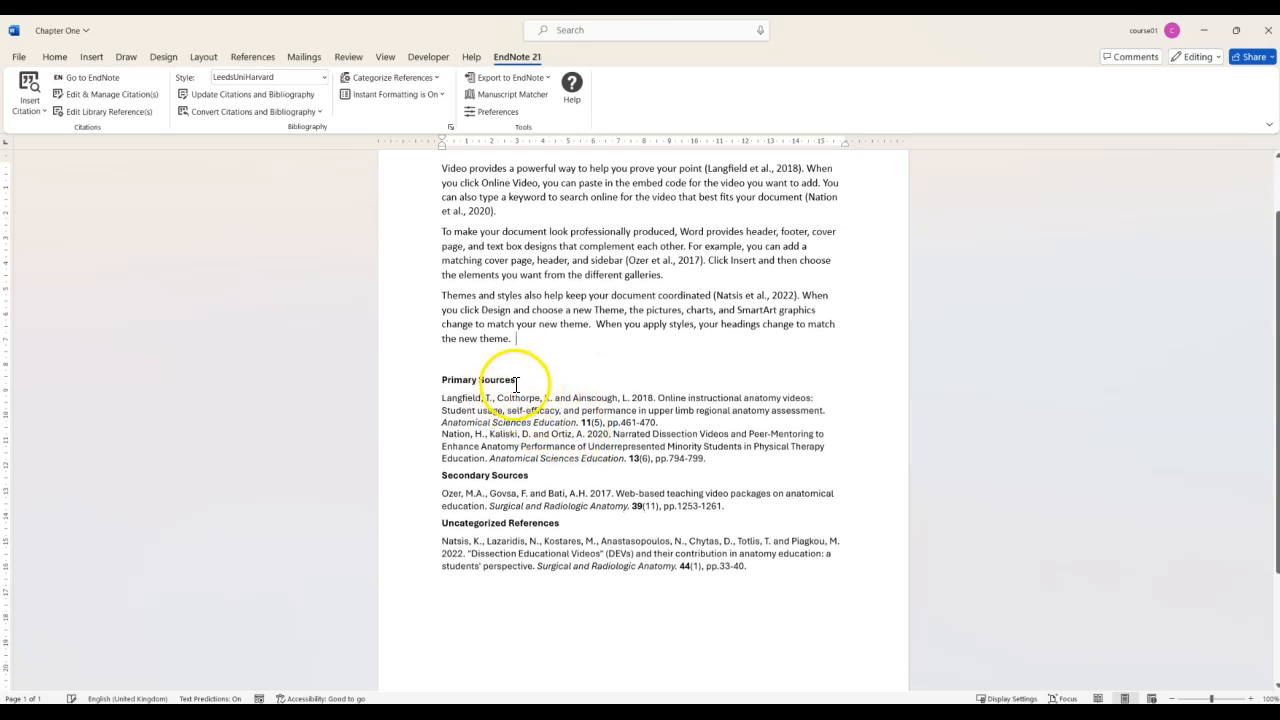
pyautogui.moveTo(549, 397)
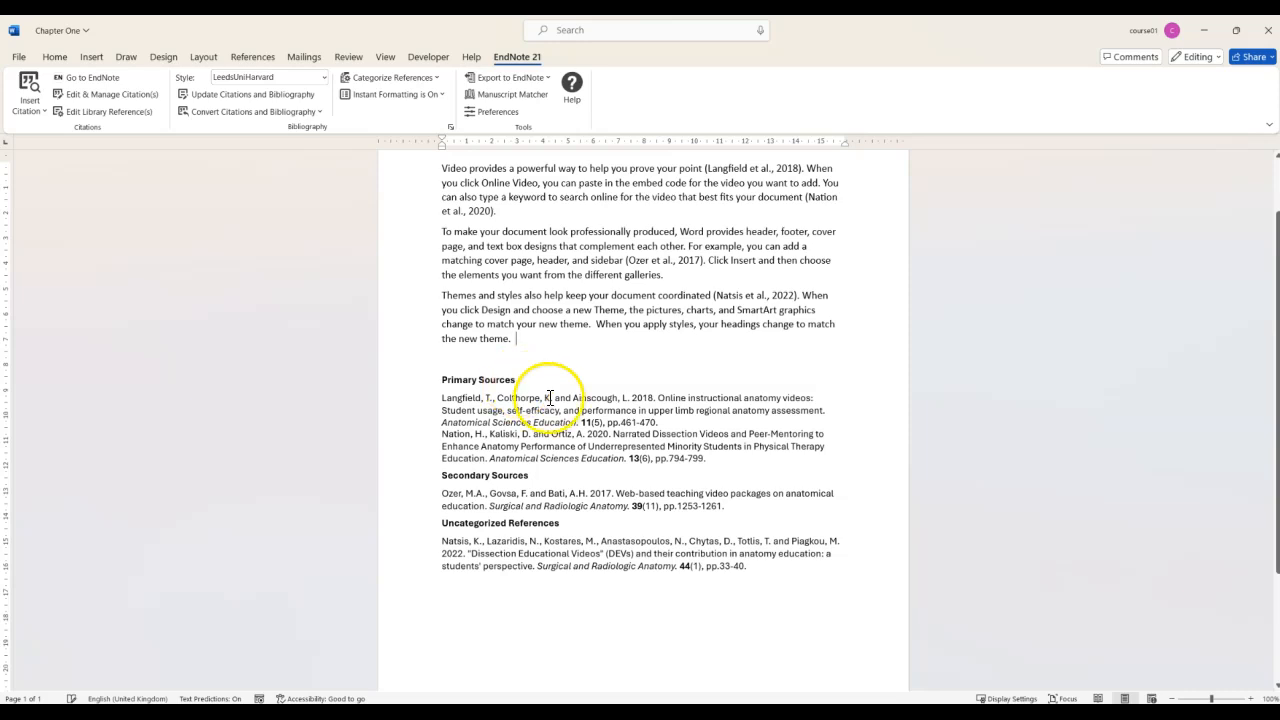
pyautogui.moveTo(633, 512)
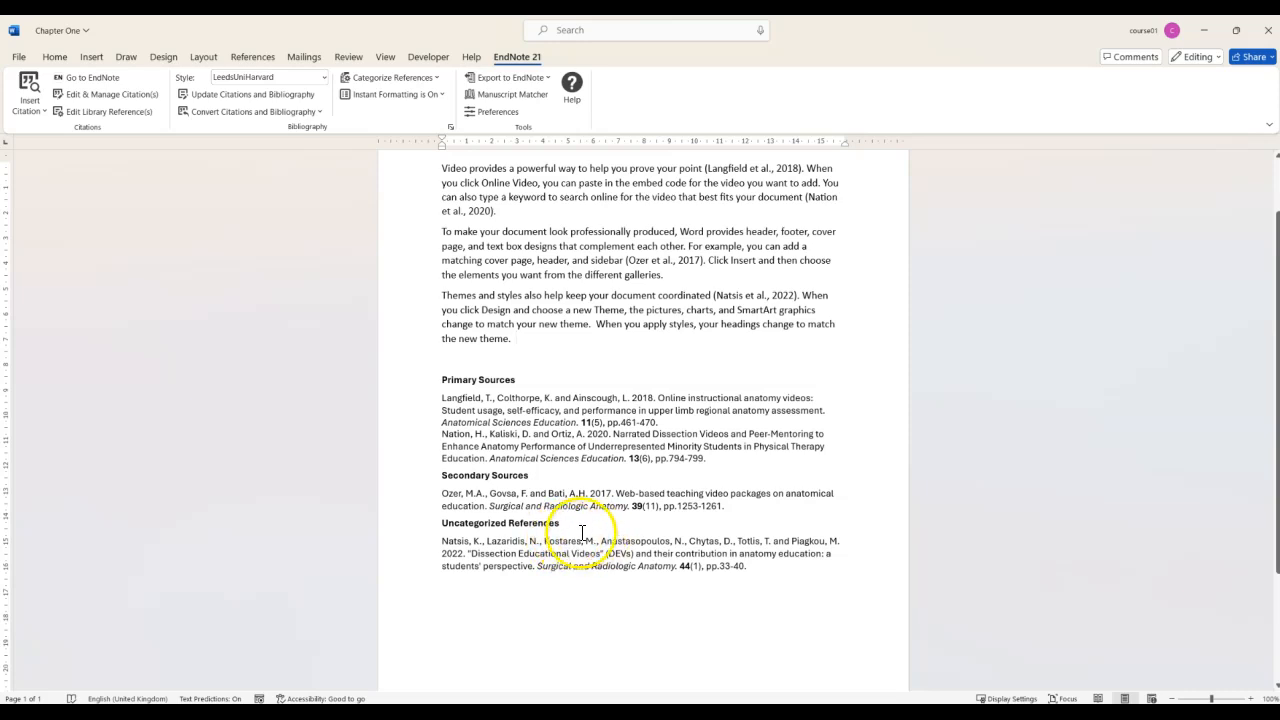
# Step: Move the Natsis 2022 reference into the Secondary Sources category and confirm
pyautogui.click(392, 78)
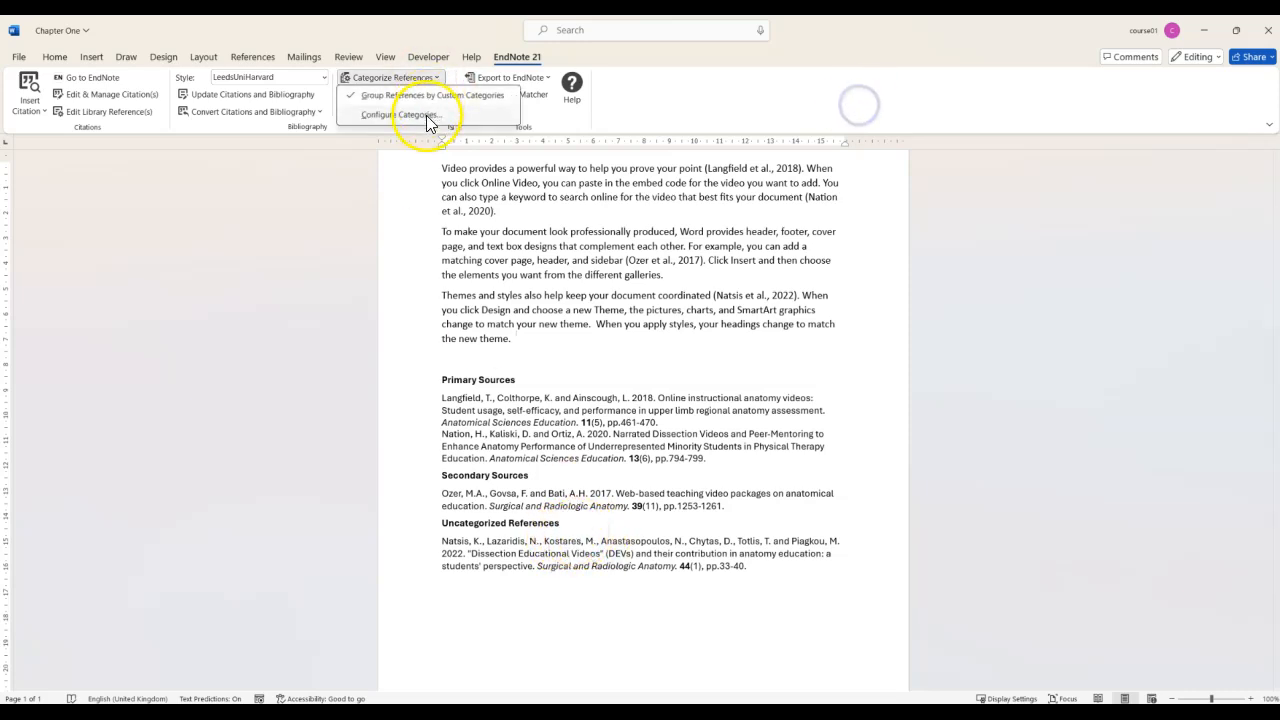
pyautogui.click(408, 114)
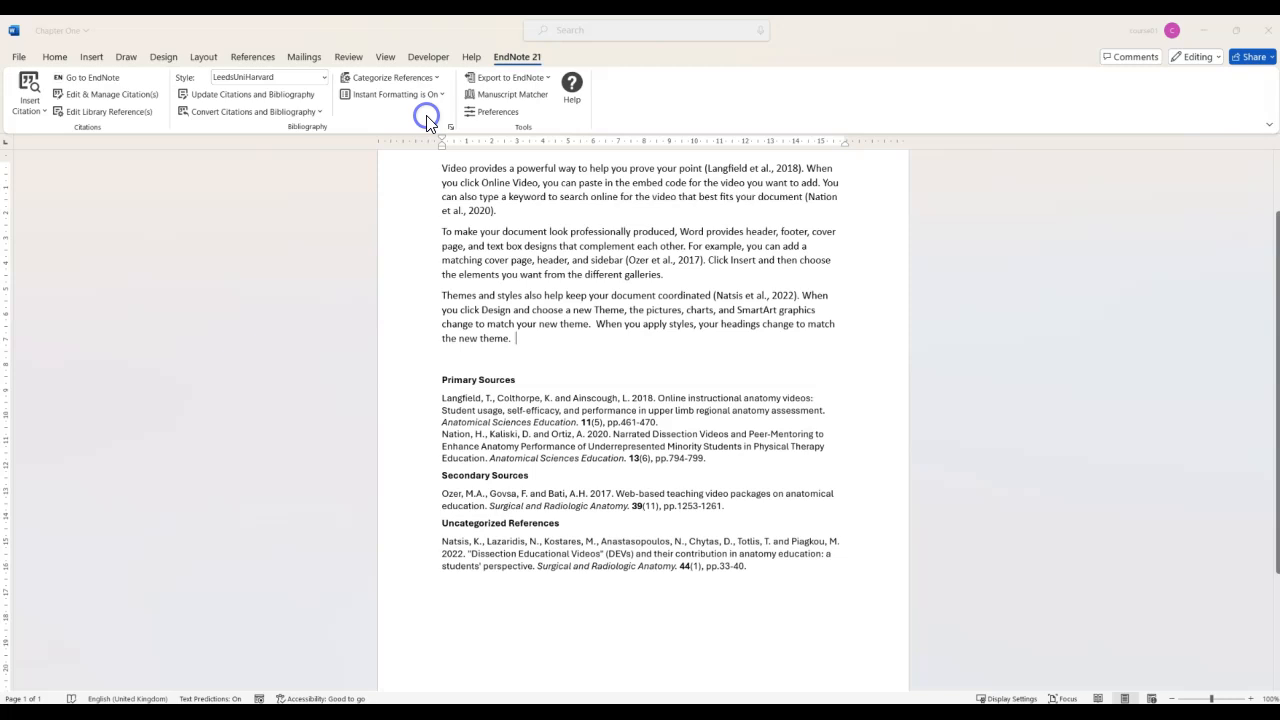
pyautogui.click(391, 77)
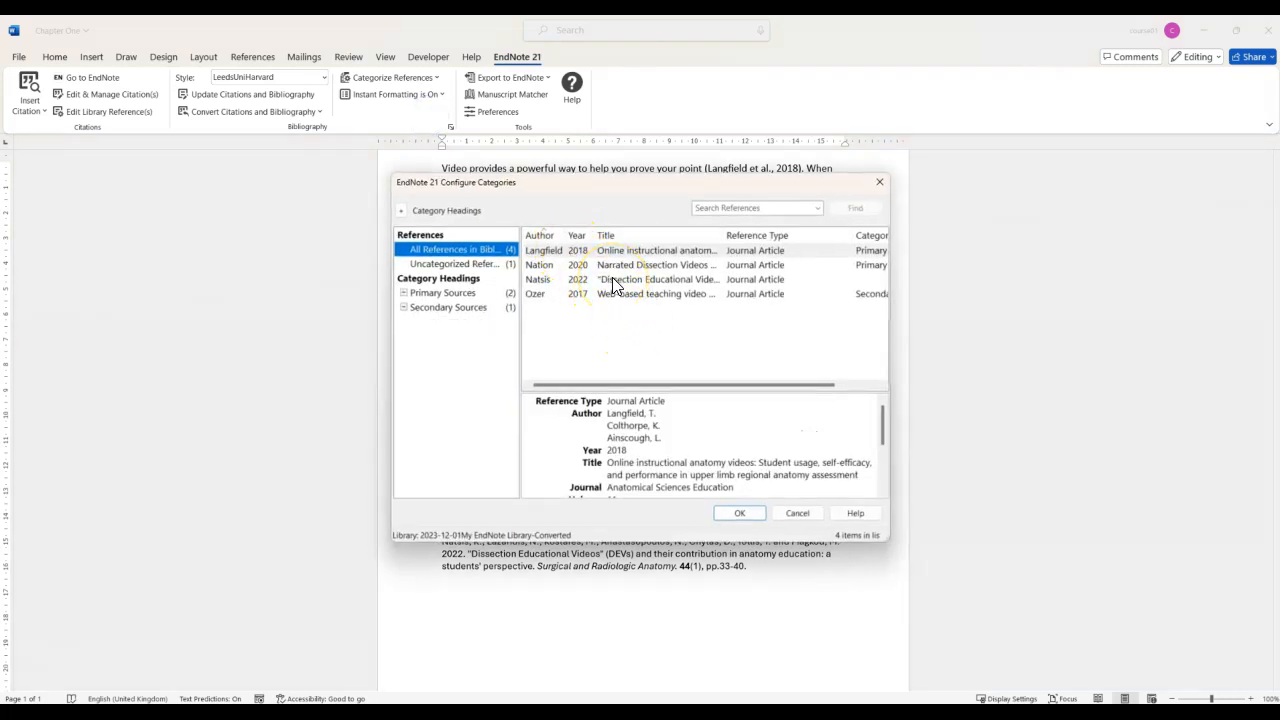
pyautogui.click(577, 291)
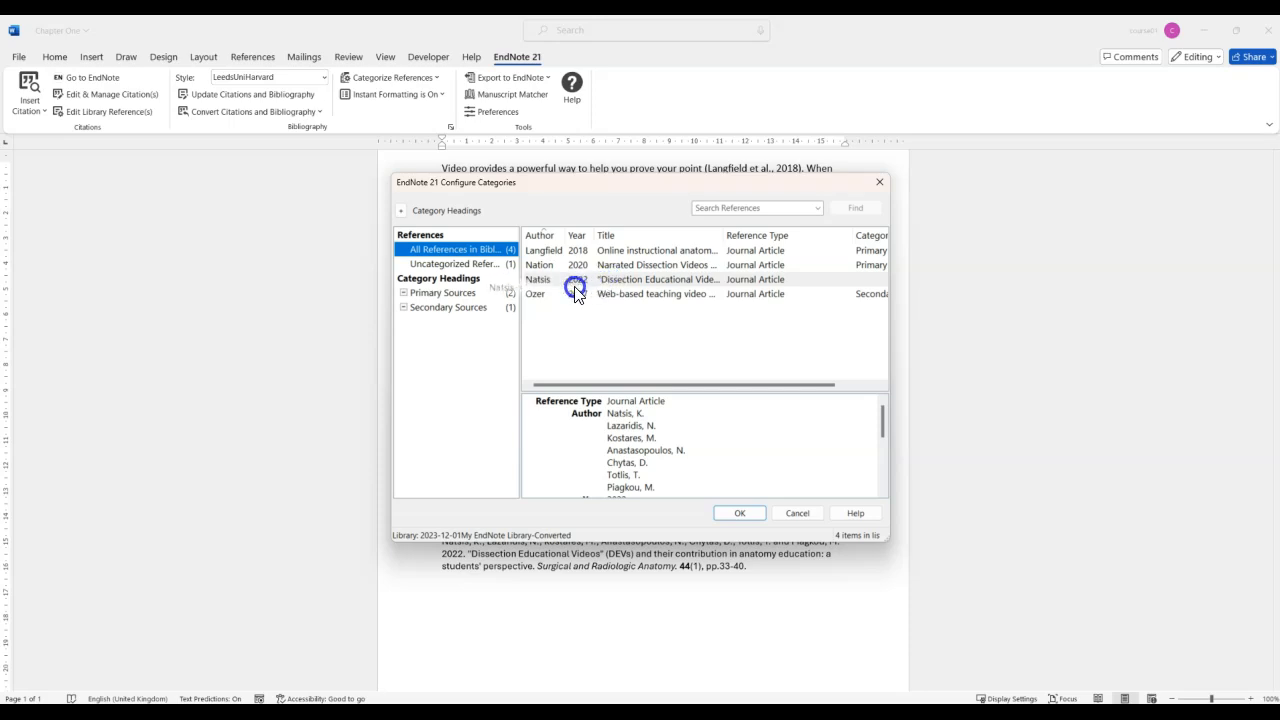
pyautogui.click(739, 513)
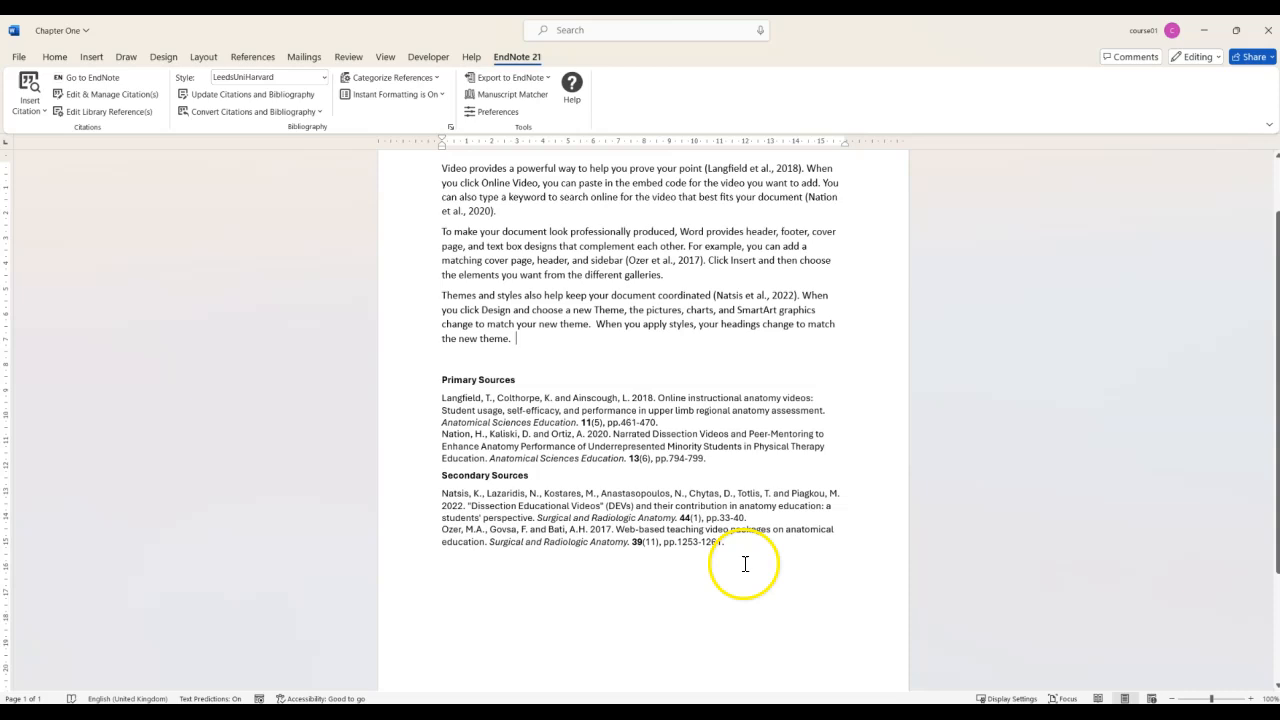
pyautogui.moveTo(728, 552)
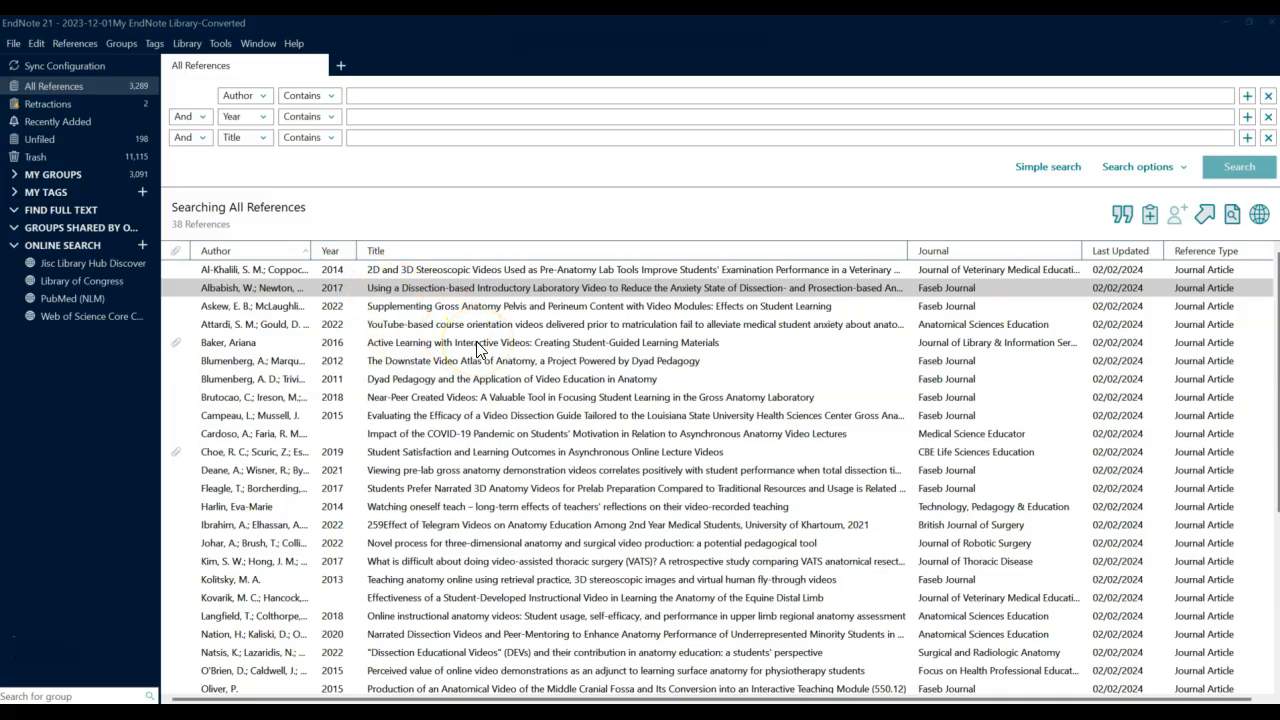
# Step: Select the four library references from Baker 2016 through Brutocao 2018
pyautogui.click(480, 342)
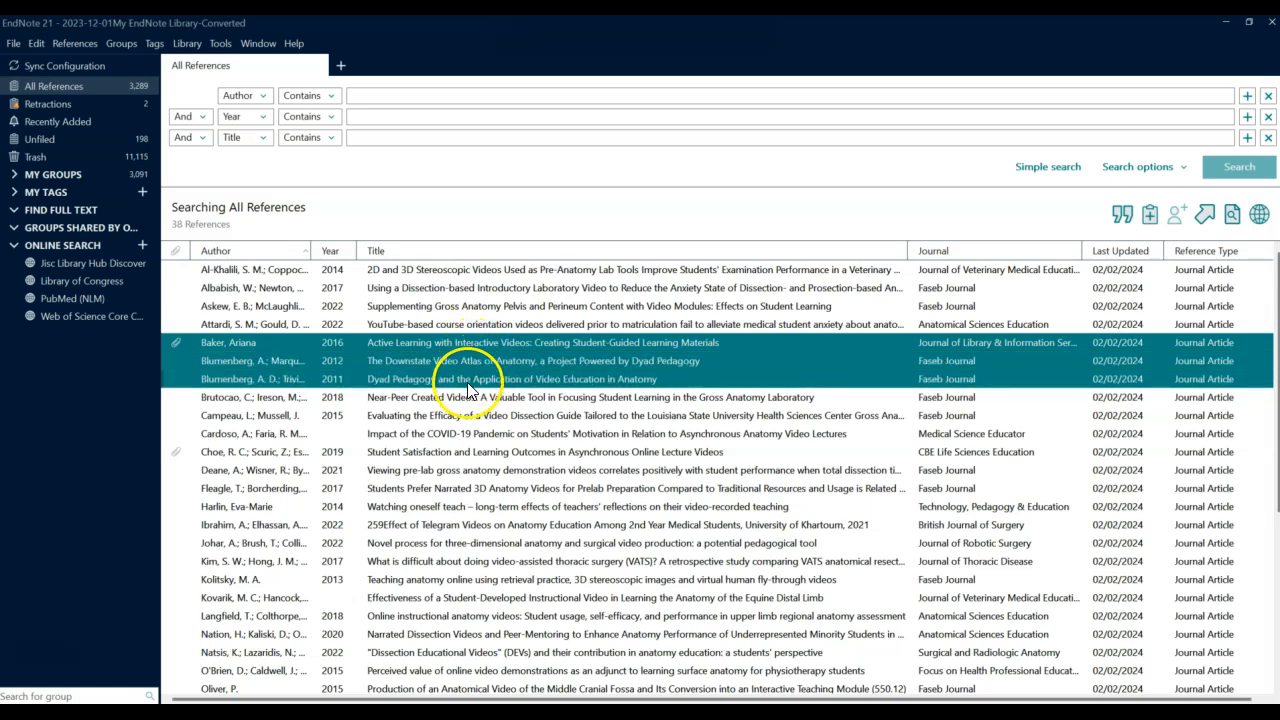
pyautogui.click(471, 398)
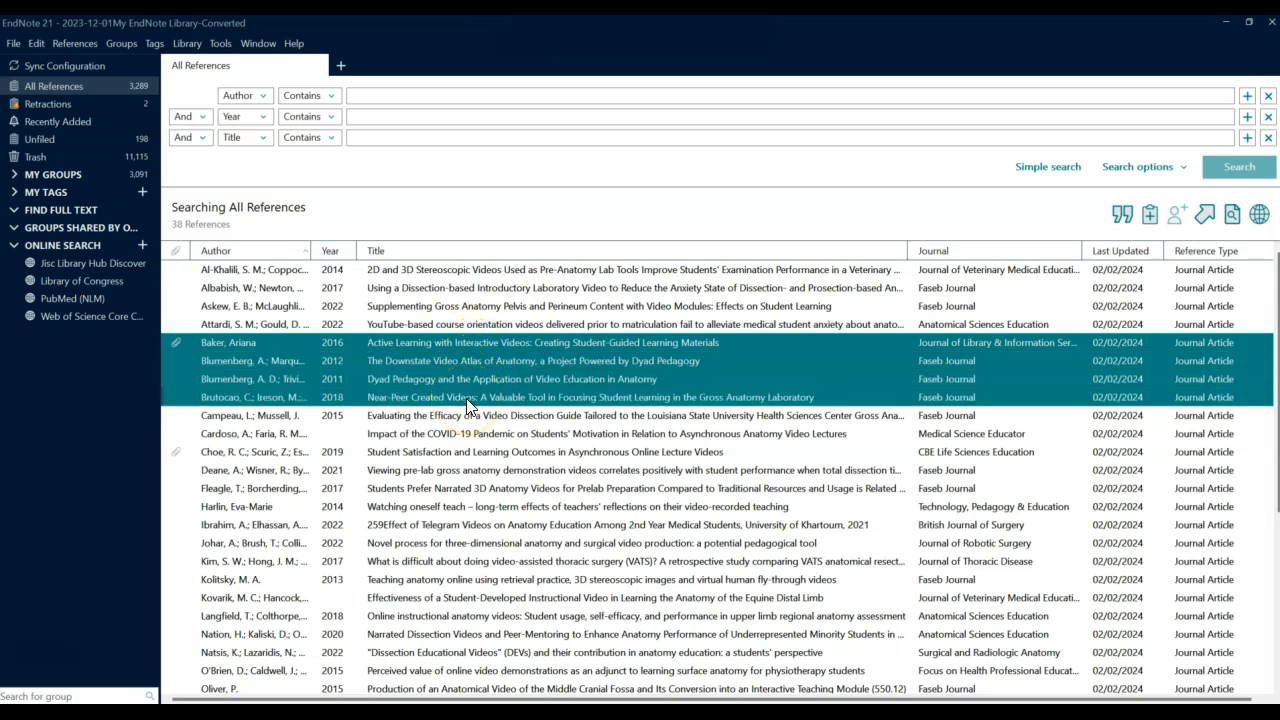
pyautogui.moveTo(545, 290)
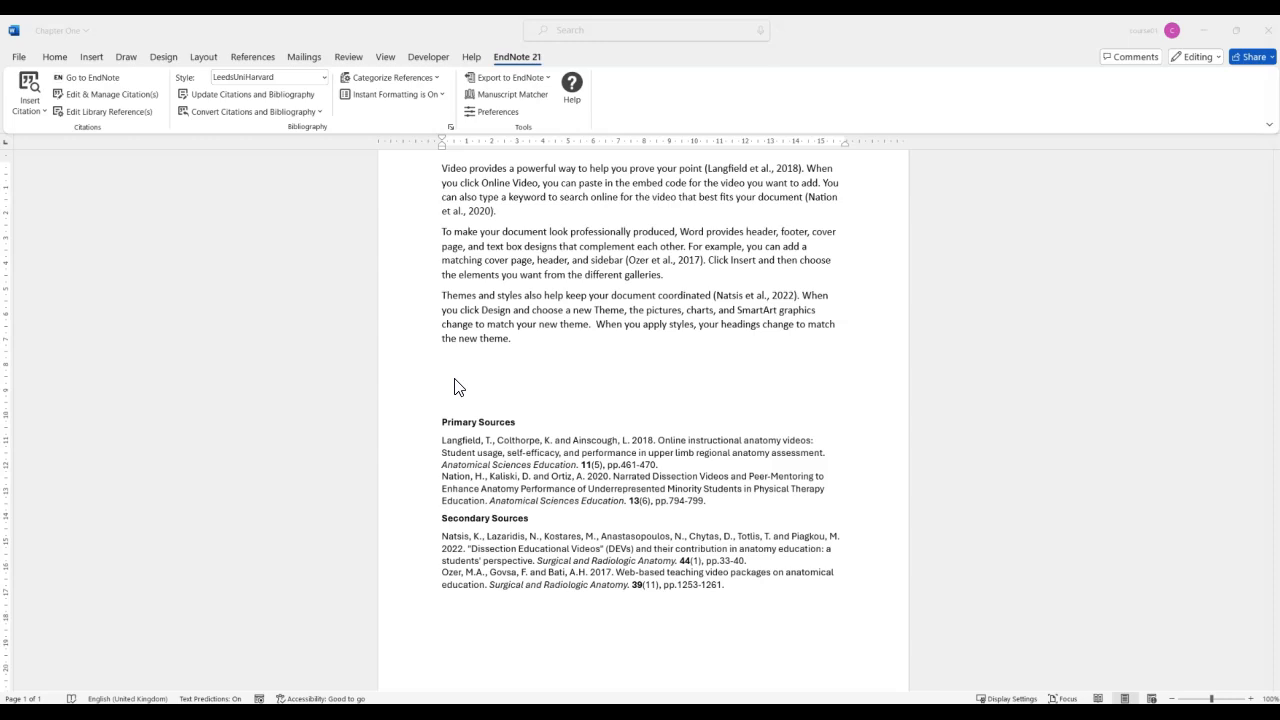
# Step: Insert the selected EndNote references as a citation after the final paragraph
pyautogui.click(25, 102)
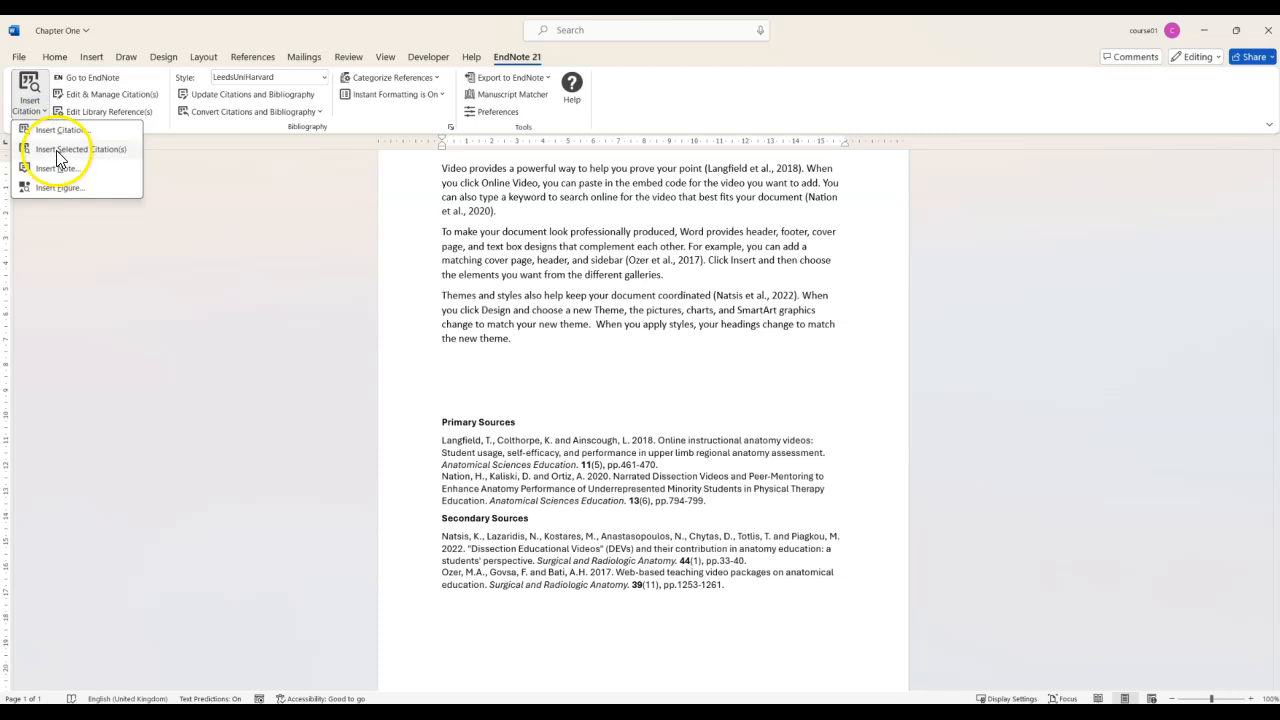
pyautogui.click(71, 153)
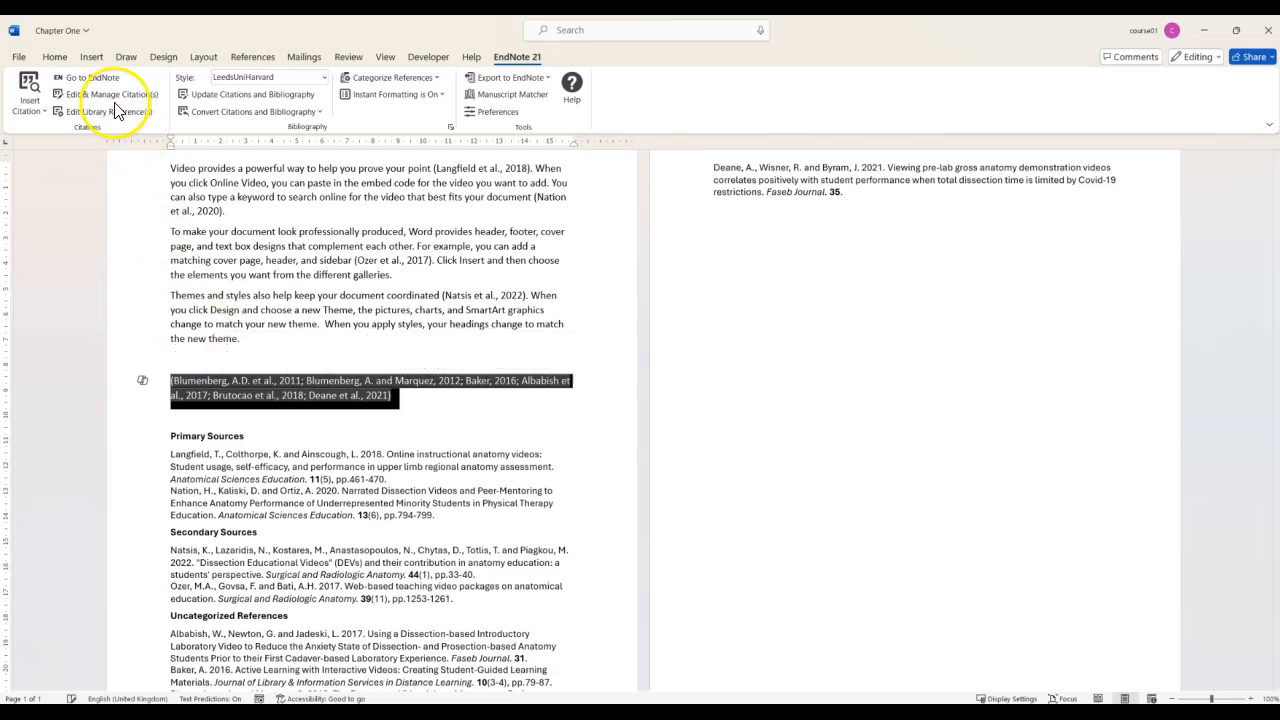
# Step: Set the new citation group's references to Show Only in Bibliography
pyautogui.click(110, 94)
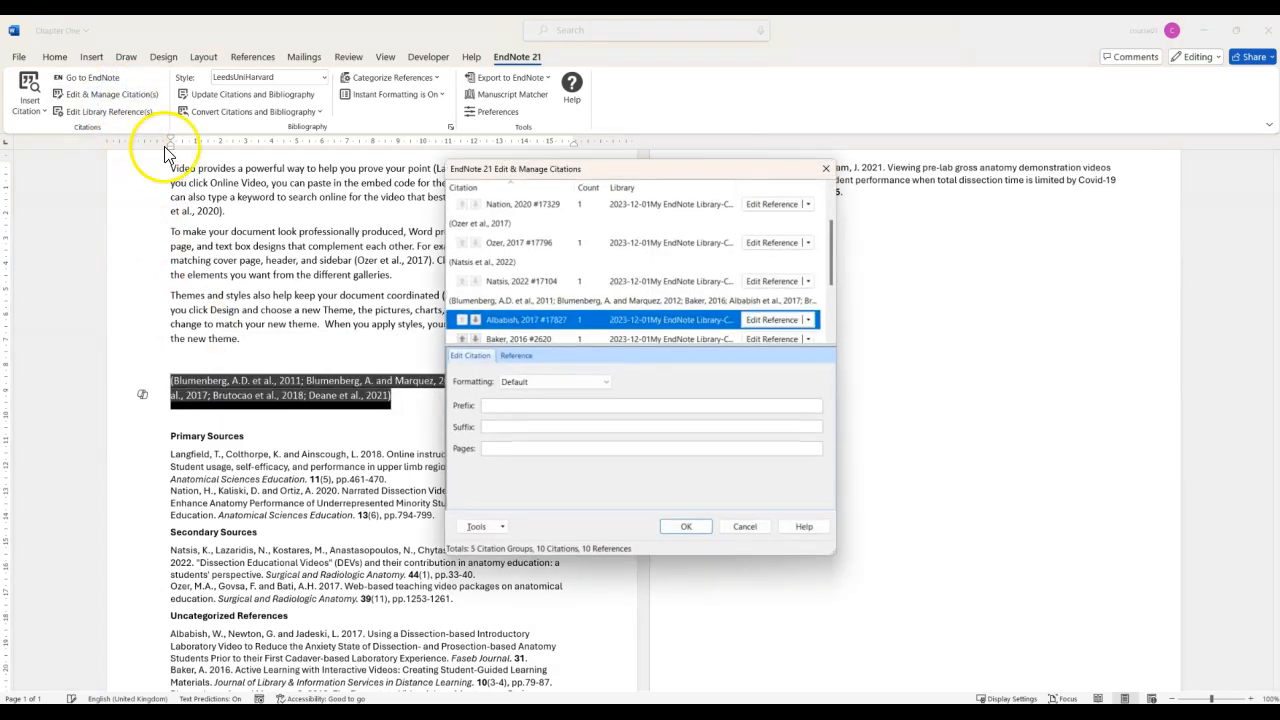
pyautogui.moveTo(735, 280)
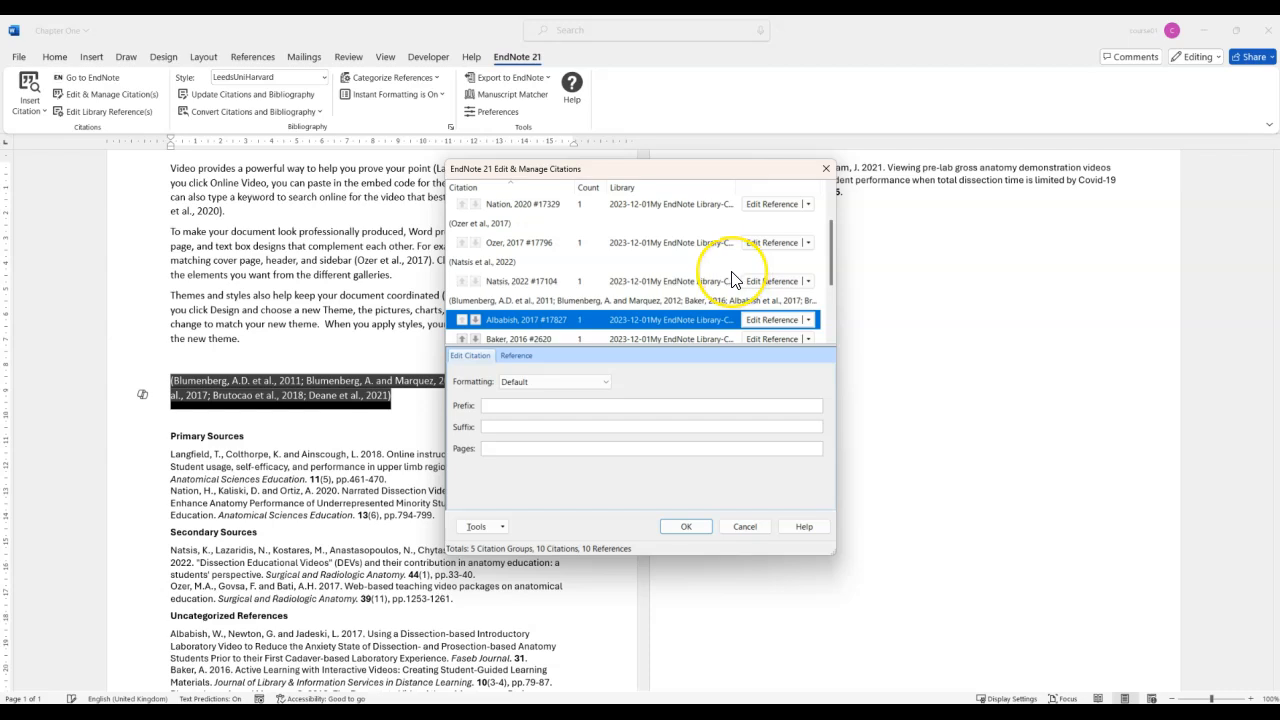
pyautogui.scroll(-3)
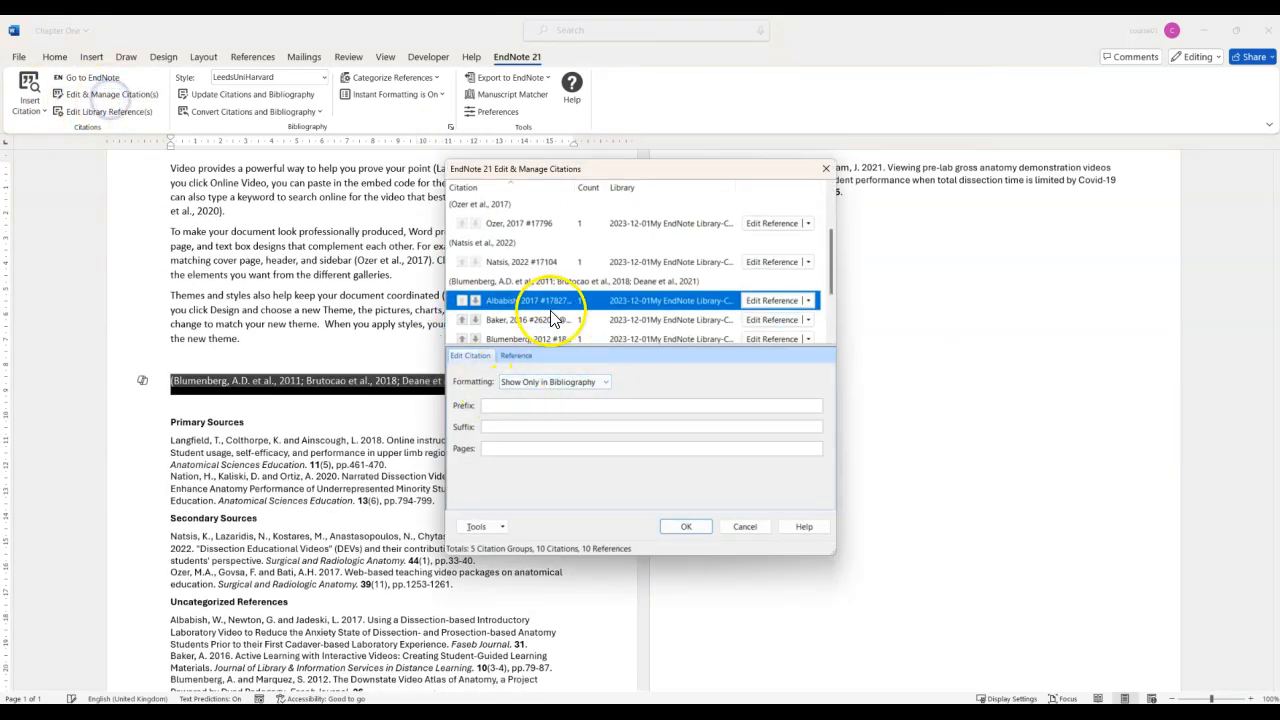
pyautogui.click(685, 526)
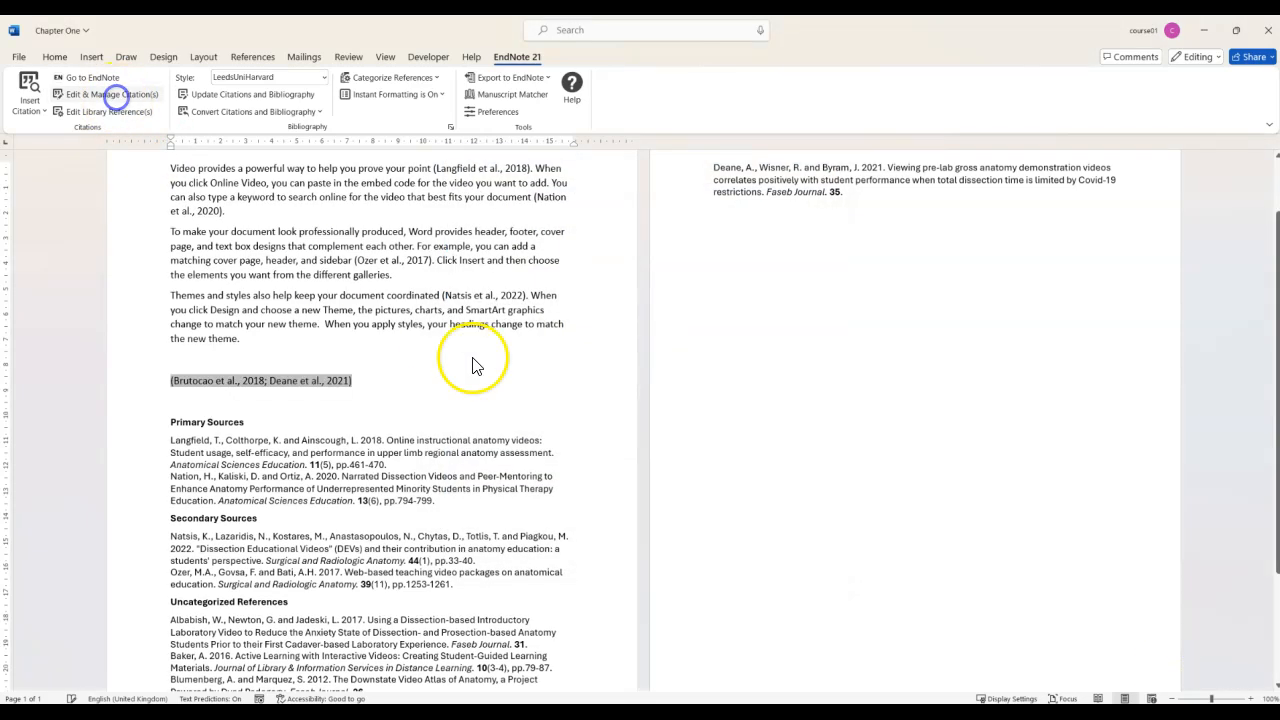
# Step: Make the Deane 2021 citation appear only in the bibliography as well
pyautogui.click(113, 94)
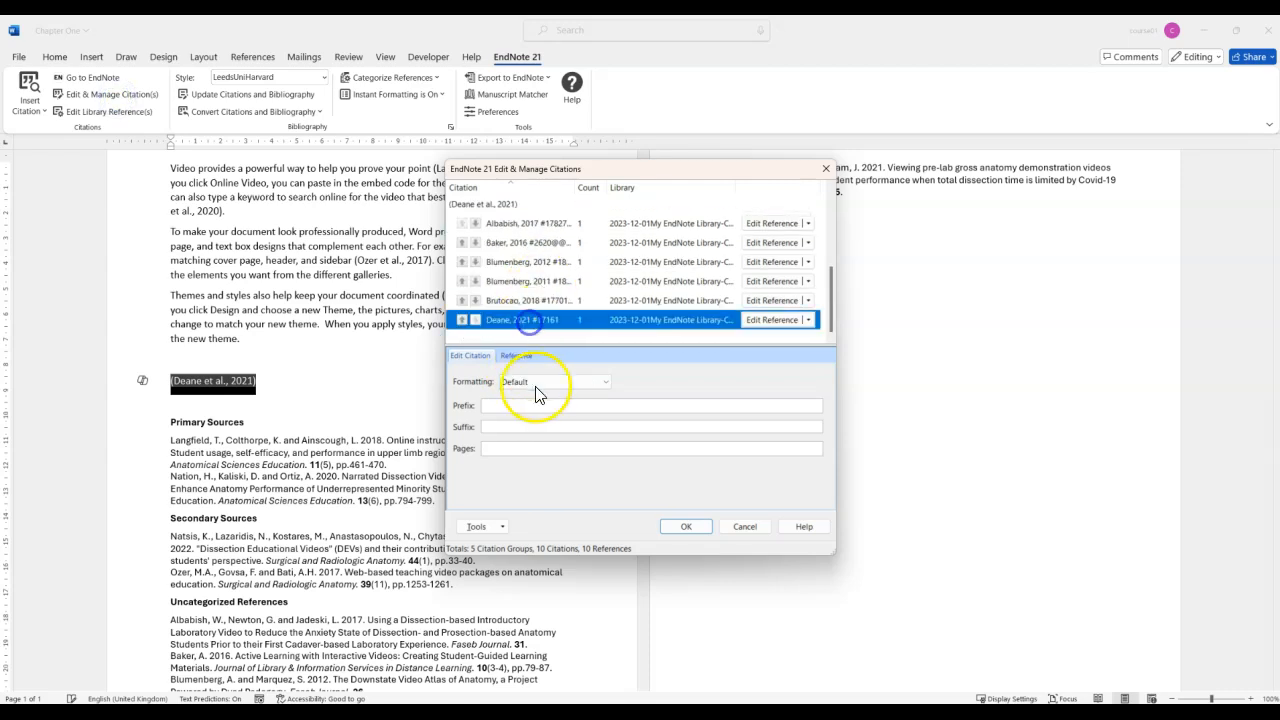
pyautogui.click(554, 382)
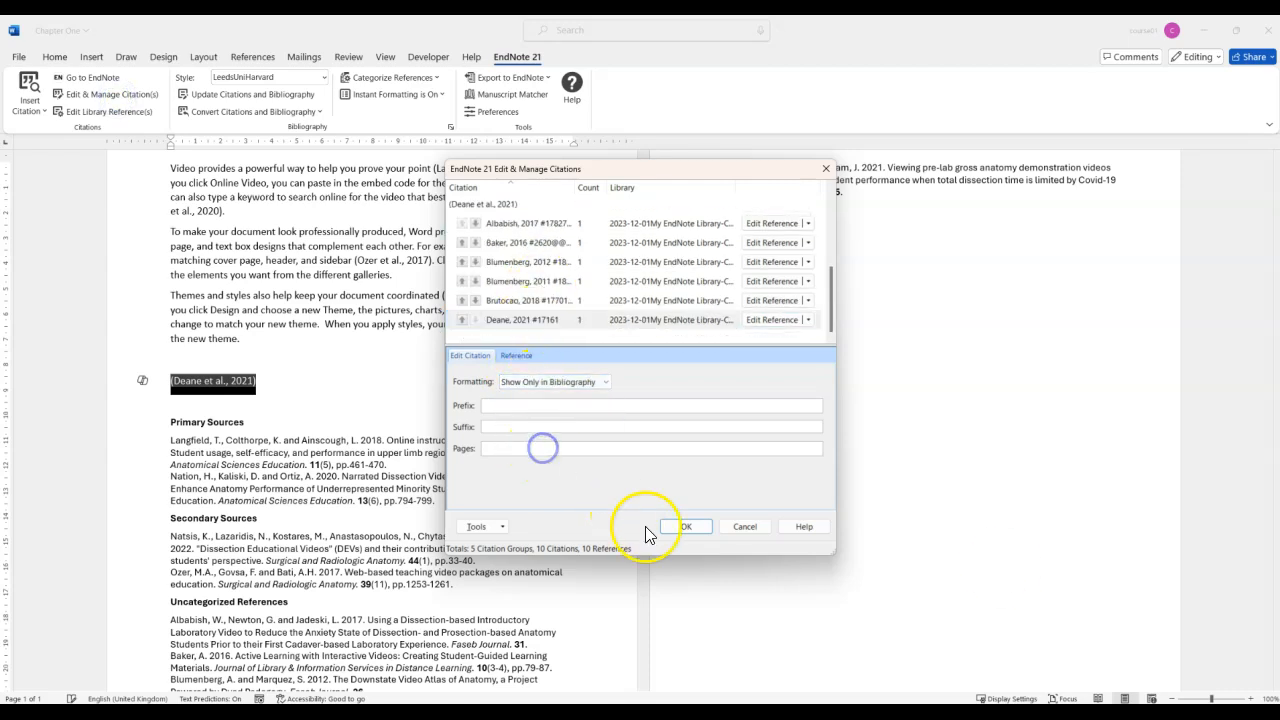
pyautogui.click(686, 526)
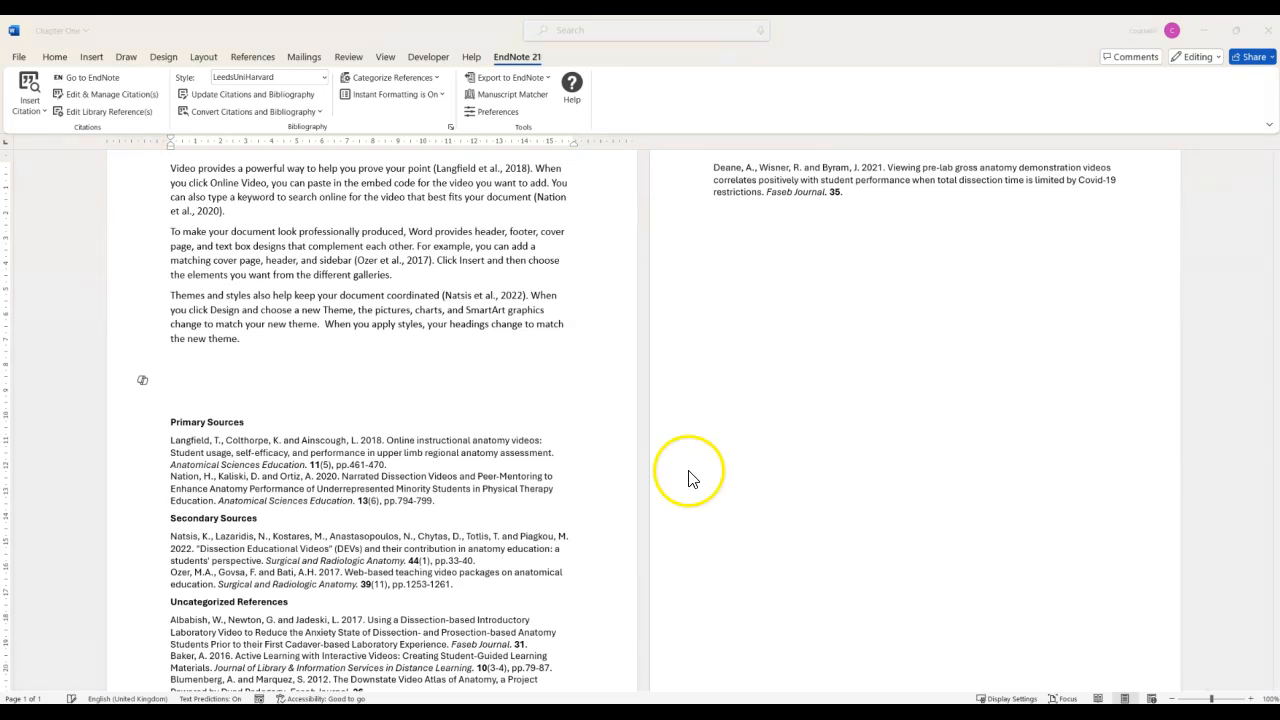
pyautogui.moveTo(443, 83)
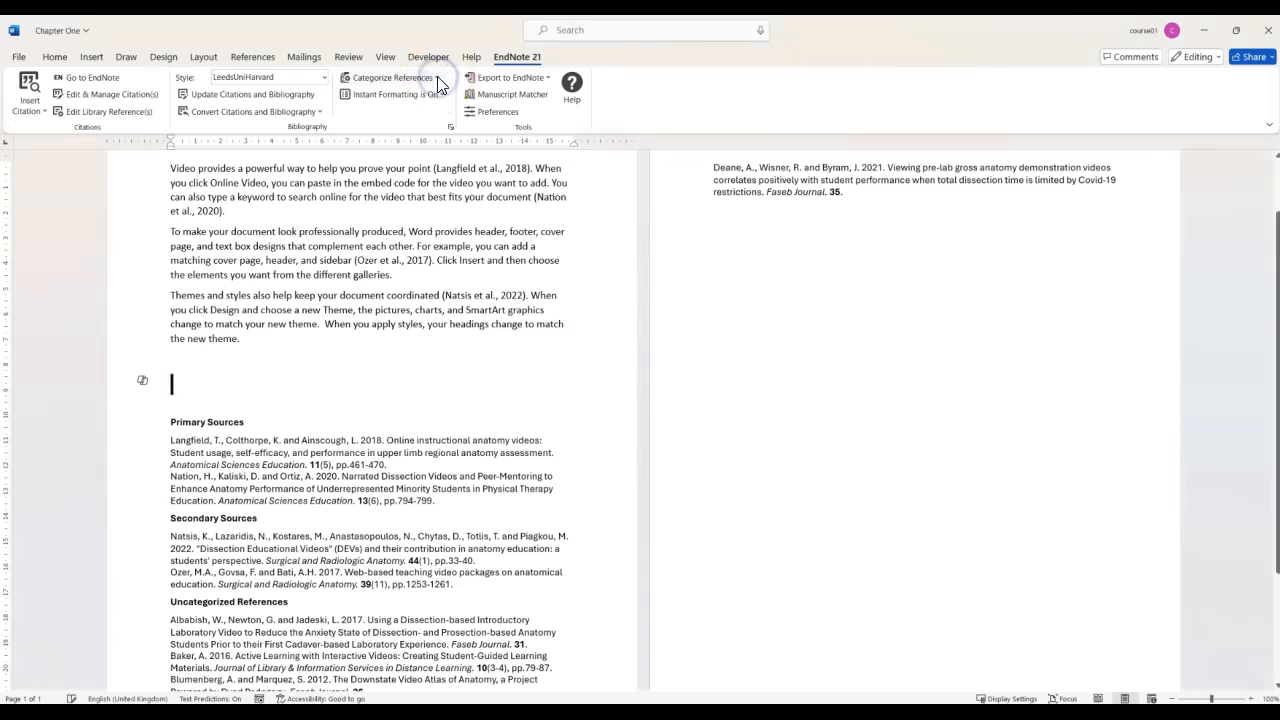
# Step: Add a category heading named 'Further Reading' under Configure Categories
pyautogui.click(395, 78)
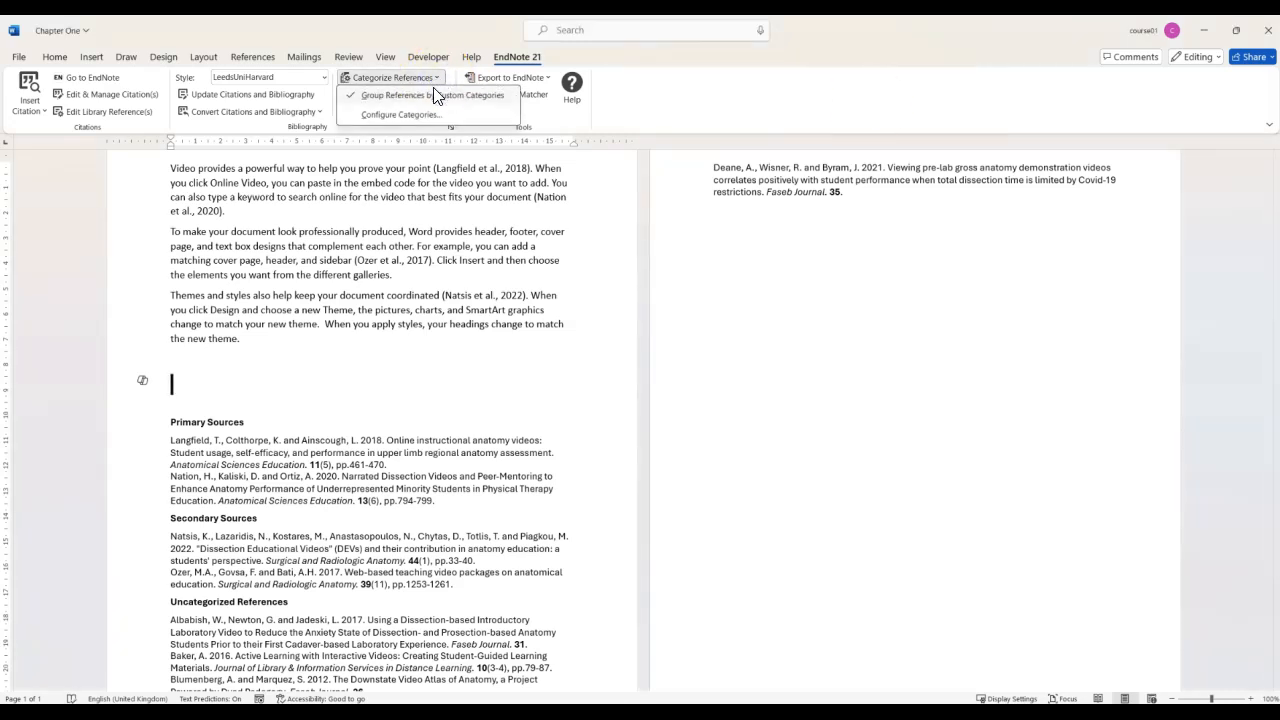
pyautogui.click(399, 114)
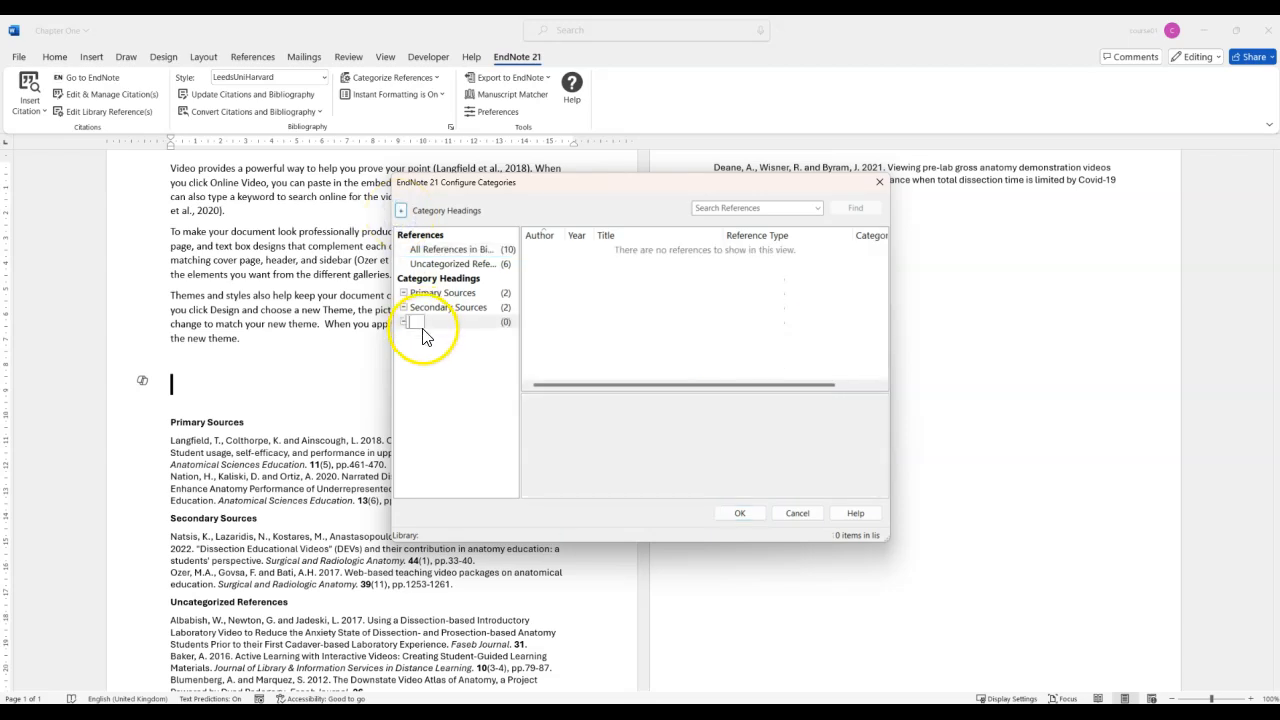
pyautogui.write('Further')
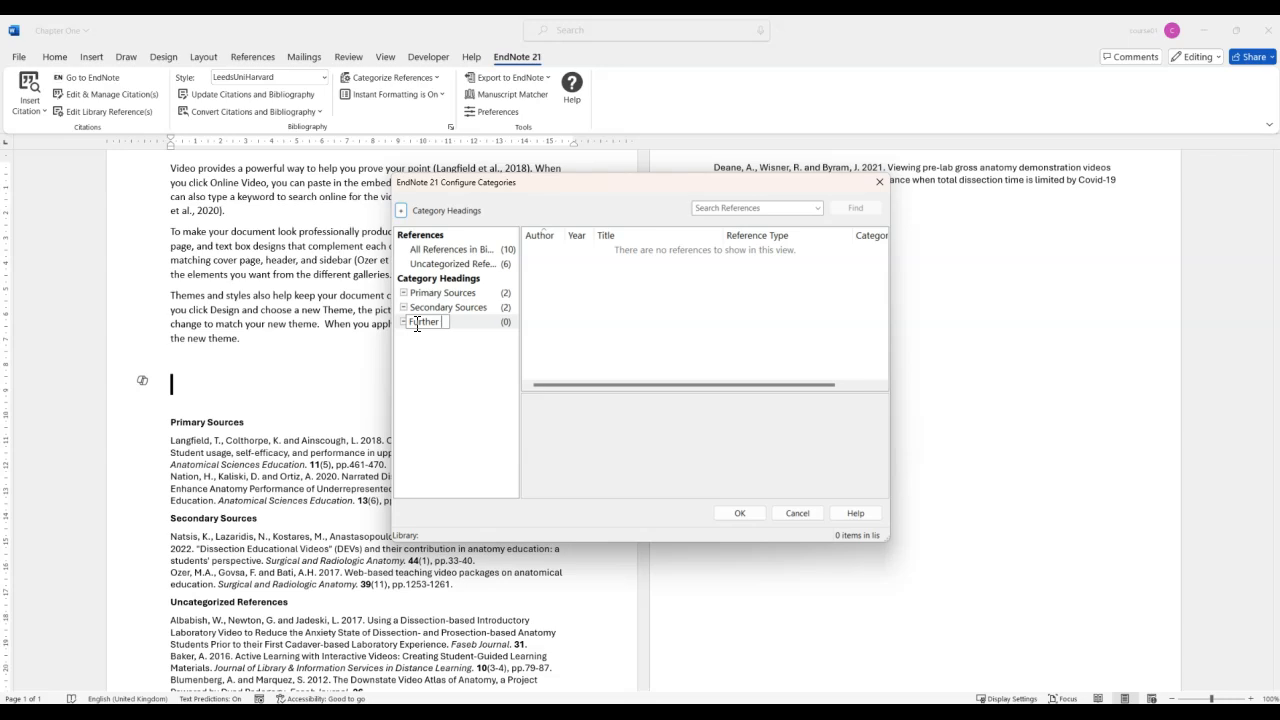
pyautogui.write('Reading')
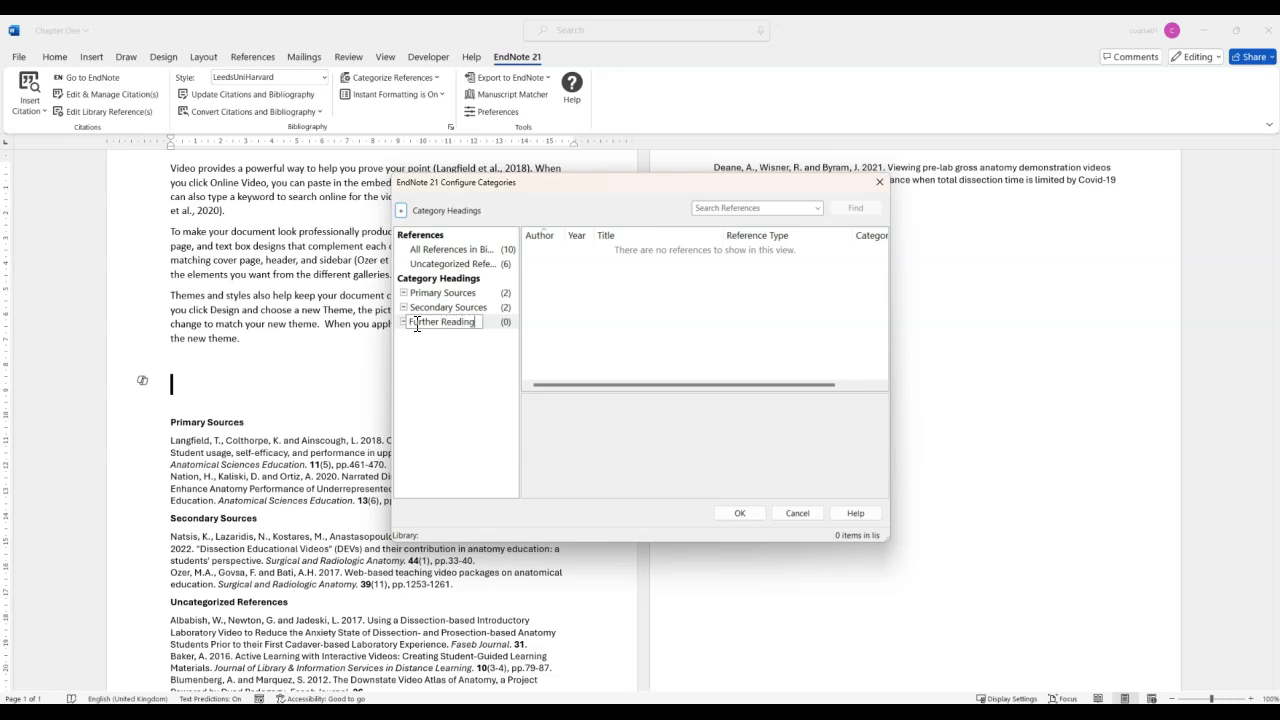
pyautogui.click(446, 263)
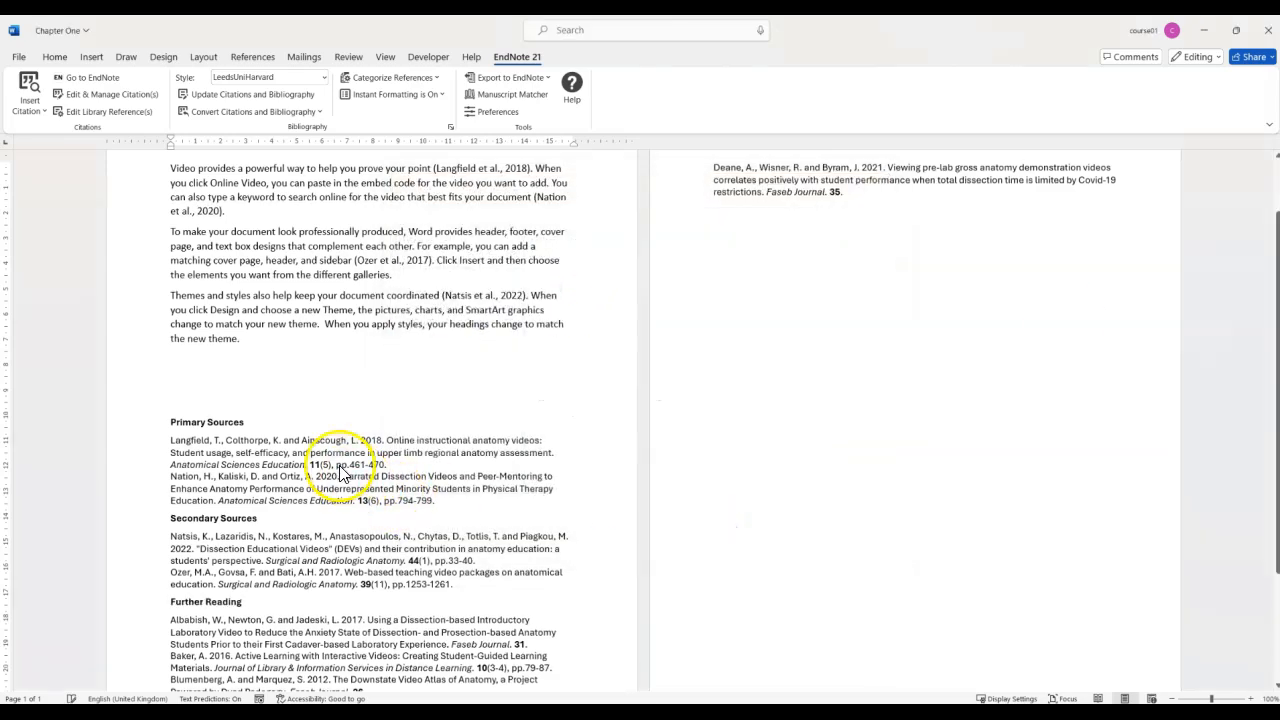
pyautogui.scroll(-3)
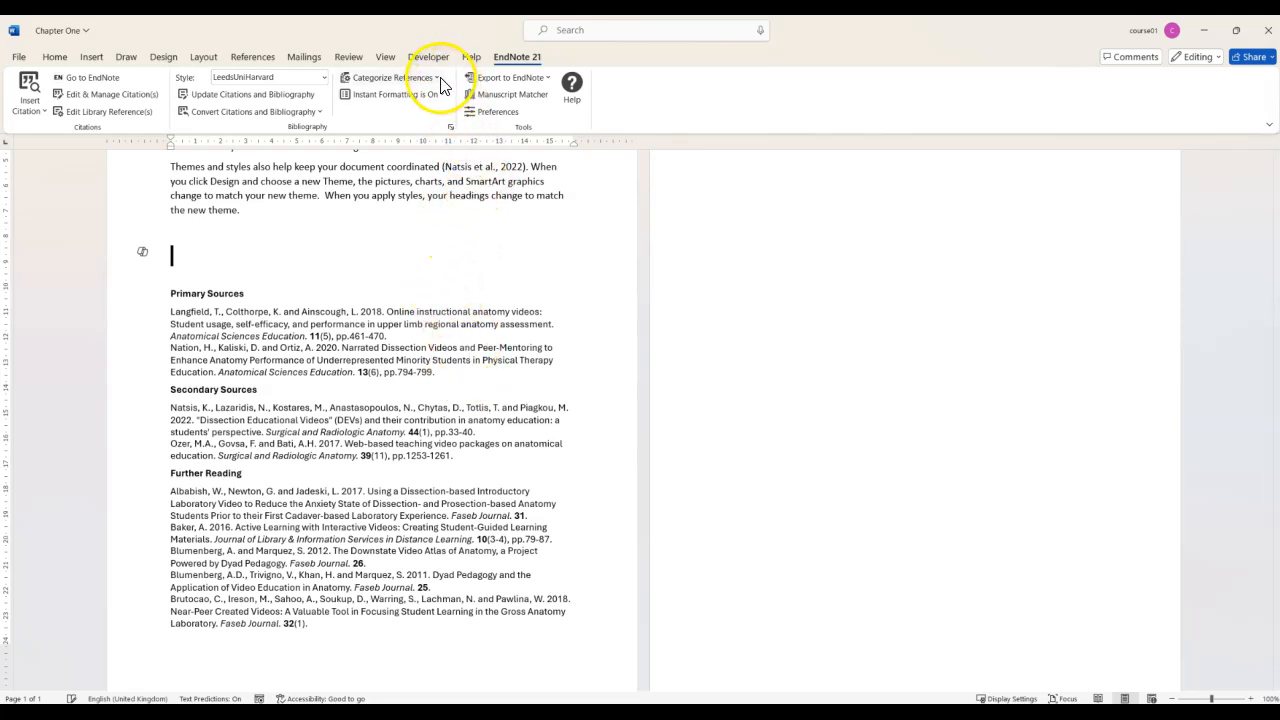
# Step: Turn off Group References by Custom Categories, leaving one alphabetical bibliography
pyautogui.click(410, 78)
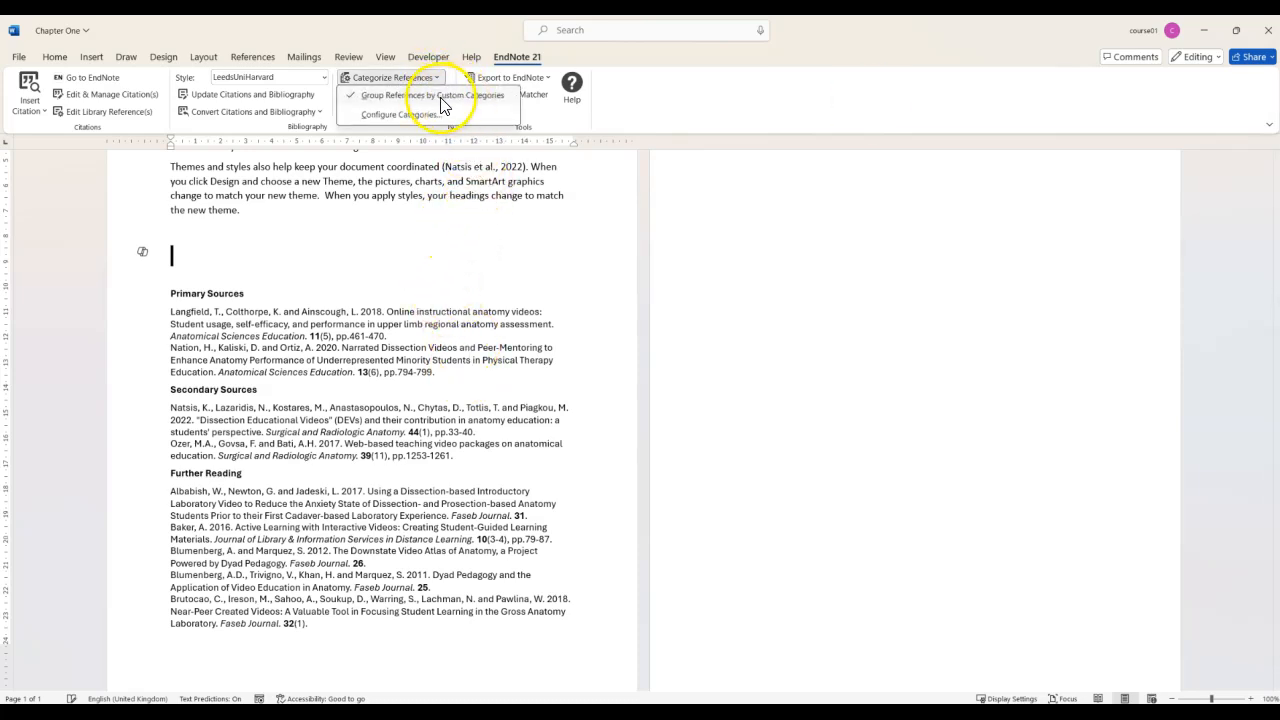
pyautogui.moveTo(433, 103)
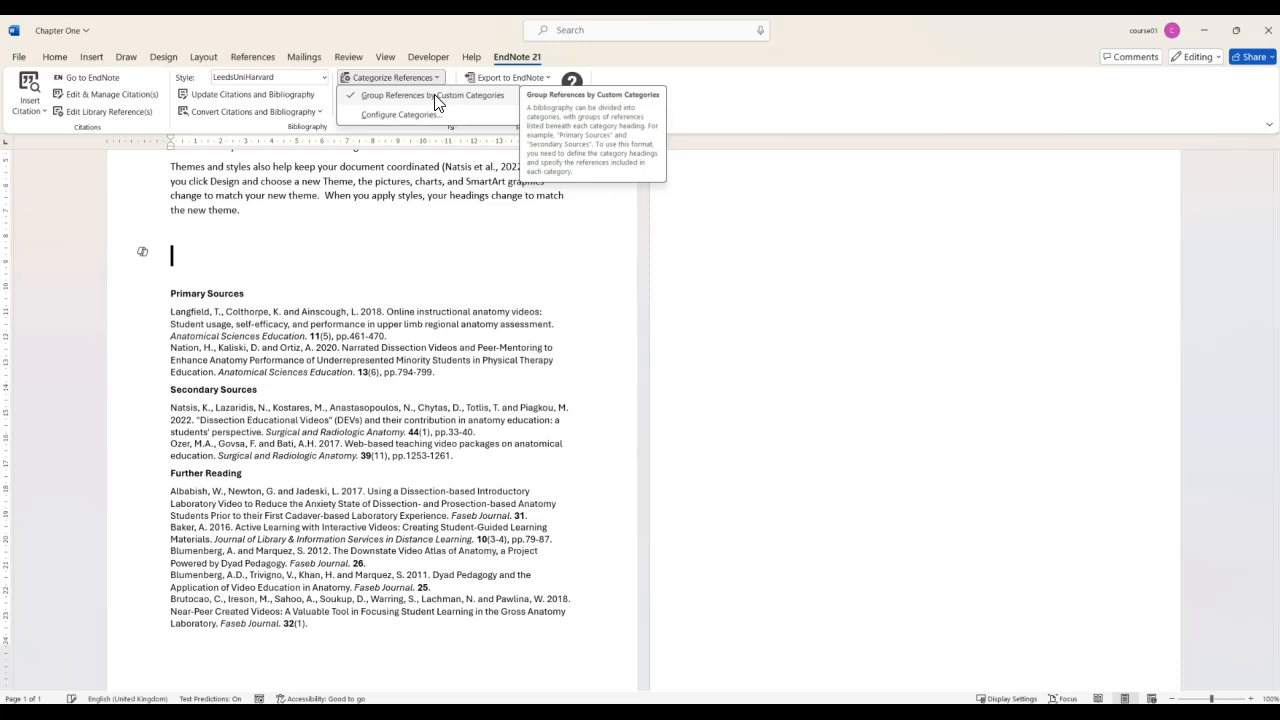
pyautogui.click(417, 95)
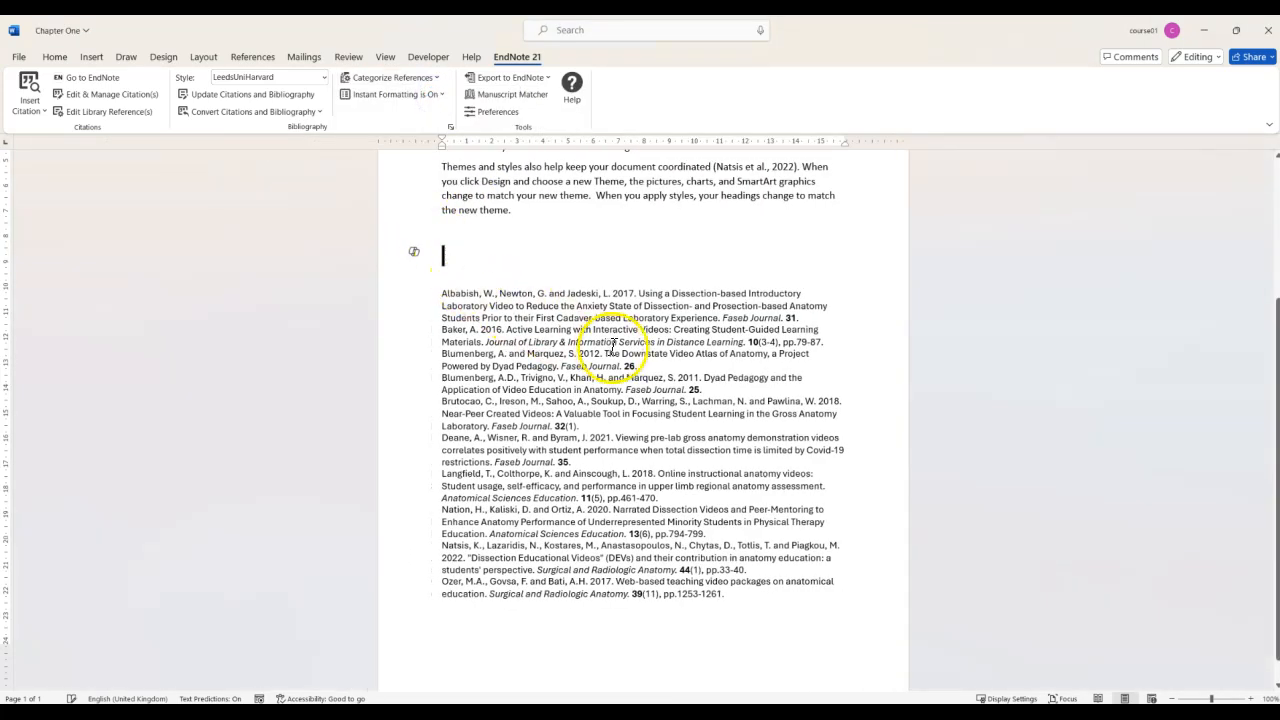